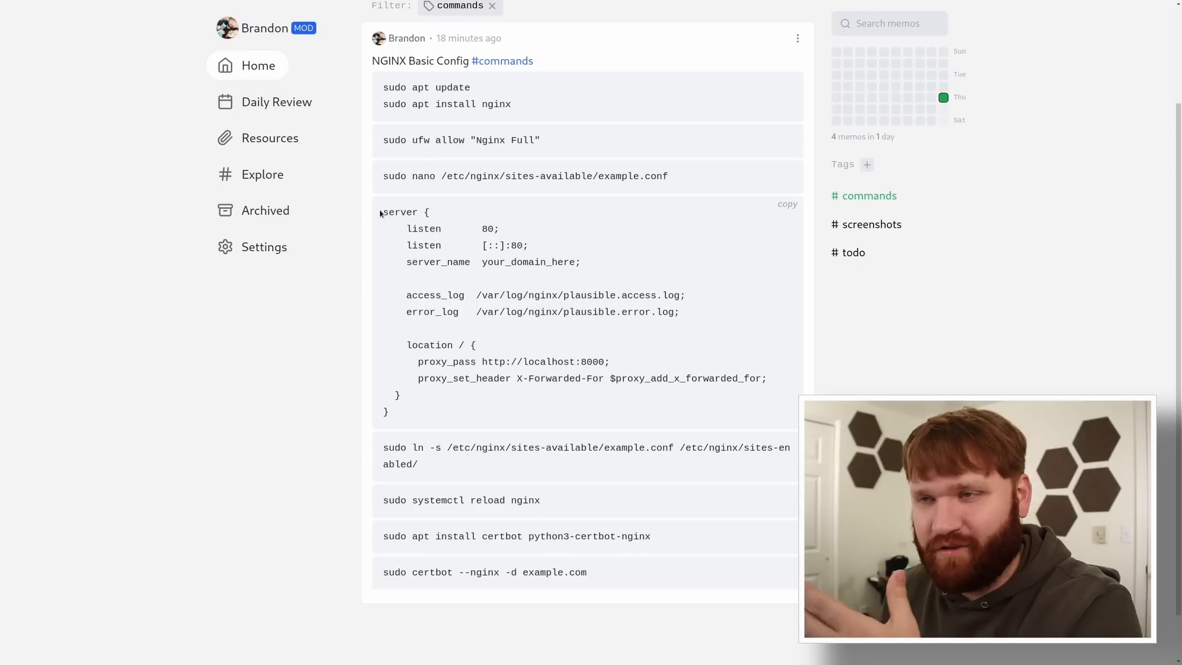
{"action": "mouse_move", "coordinate": [646, 346]}
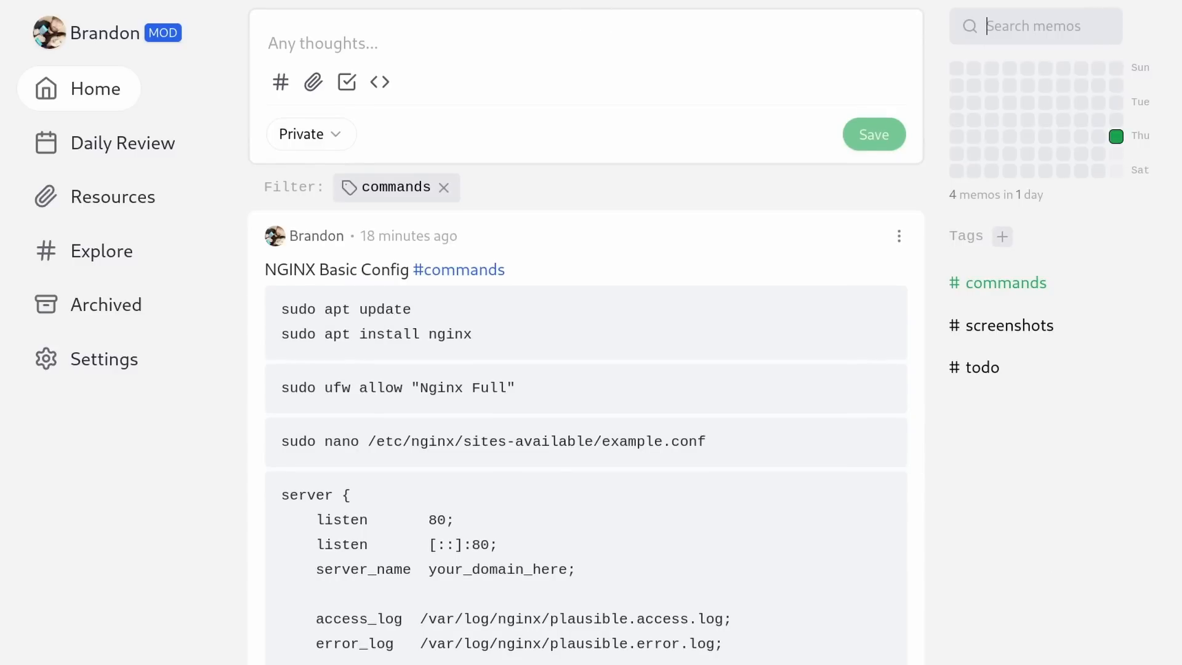
Step: Filter the feed to memos mentioning PLAN and drop the #commands tag chip
{"action": "type", "text": "PLAN"}
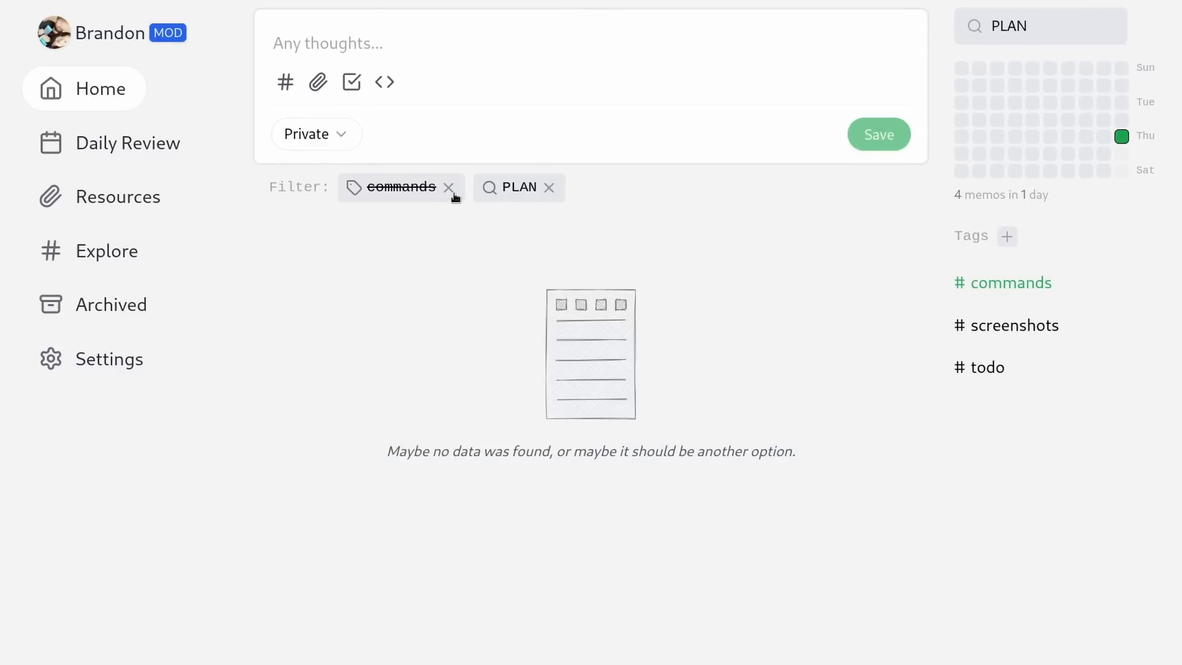
{"action": "left_click", "coordinate": [448, 187]}
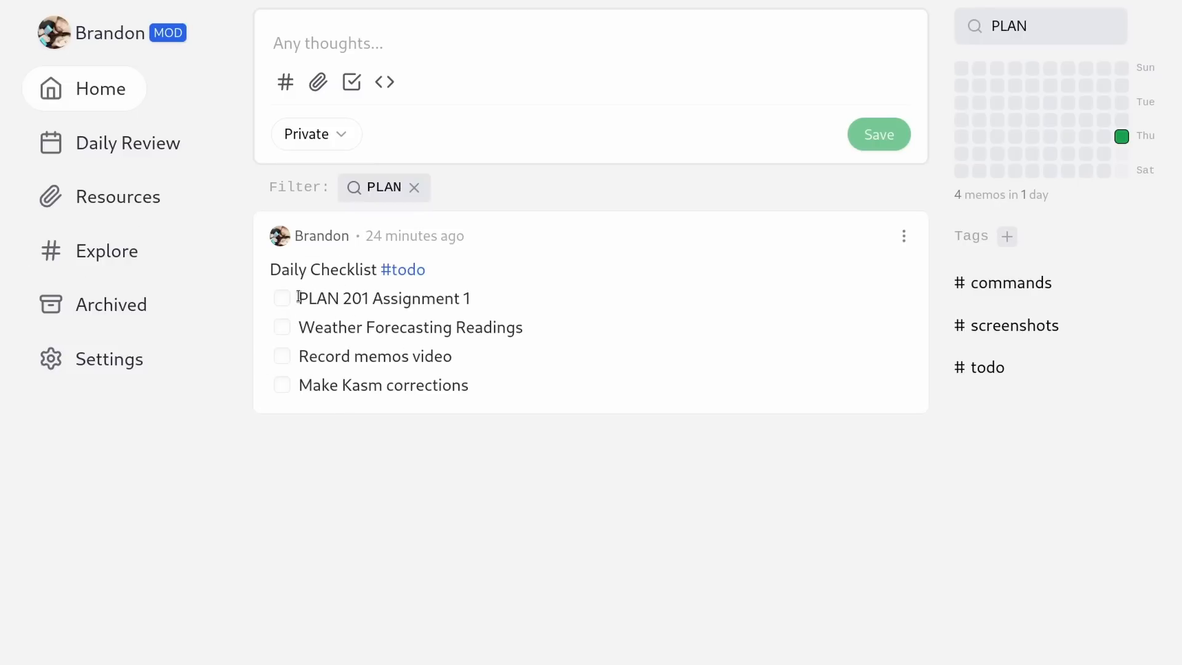
{"action": "left_click_drag", "start_coordinate": [299, 298], "coordinate": [435, 297]}
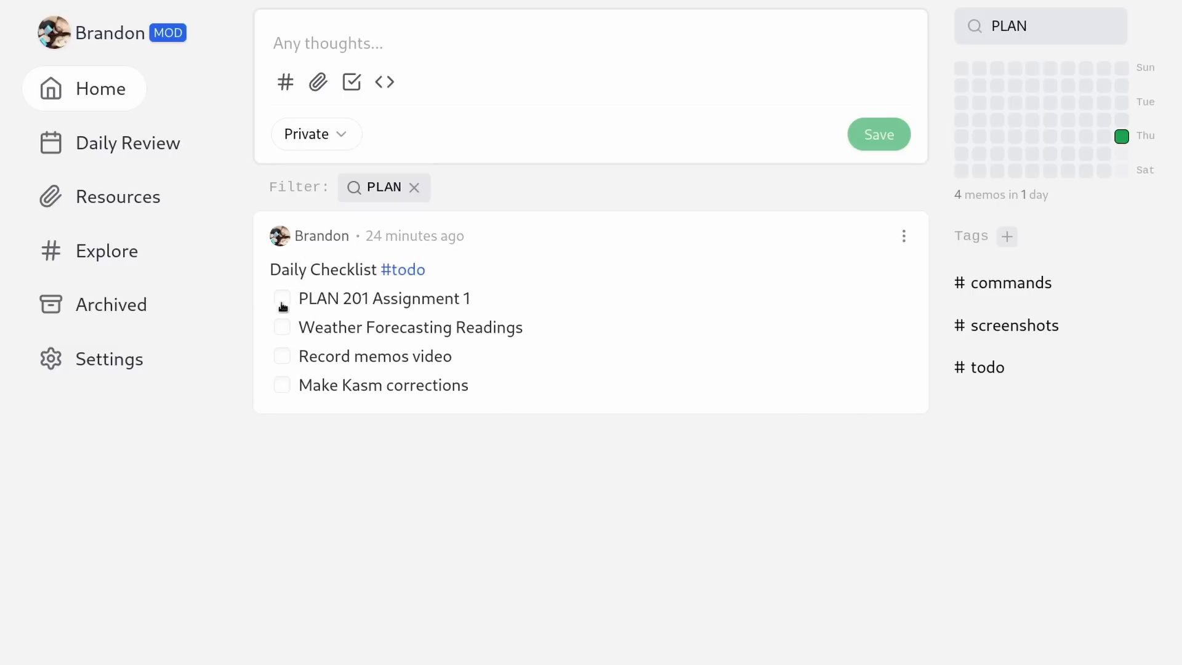
Step: Tick off the Record memos video item in the Daily Checklist memo
{"action": "double_click", "coordinate": [374, 356]}
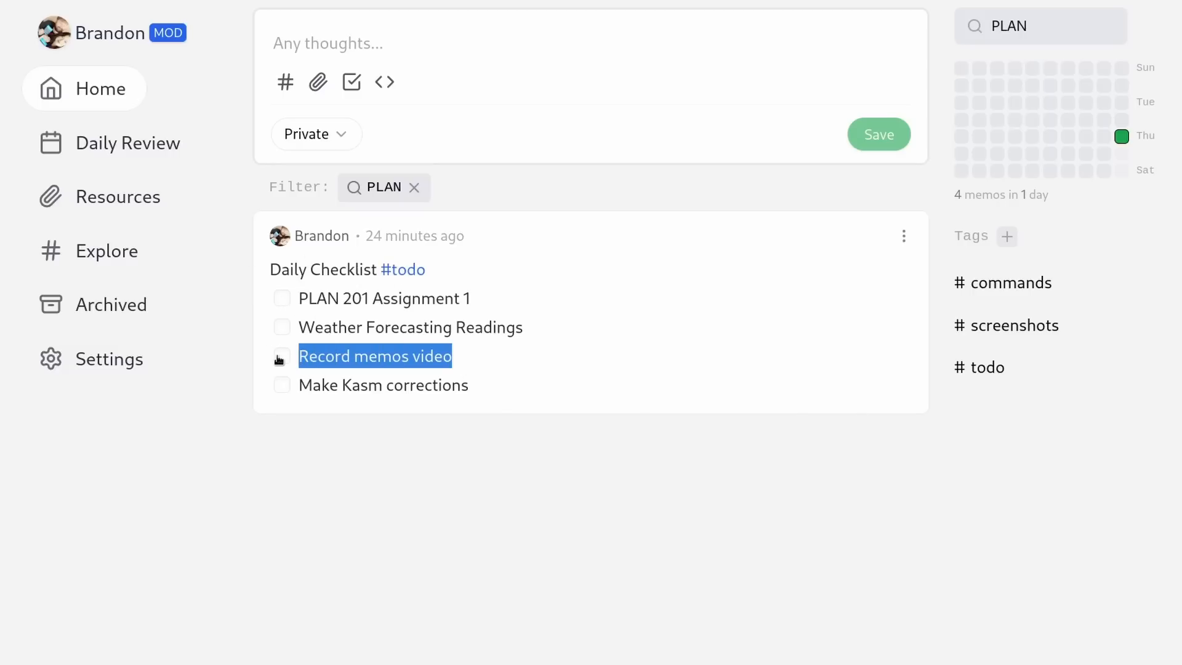
{"action": "left_click", "coordinate": [282, 356]}
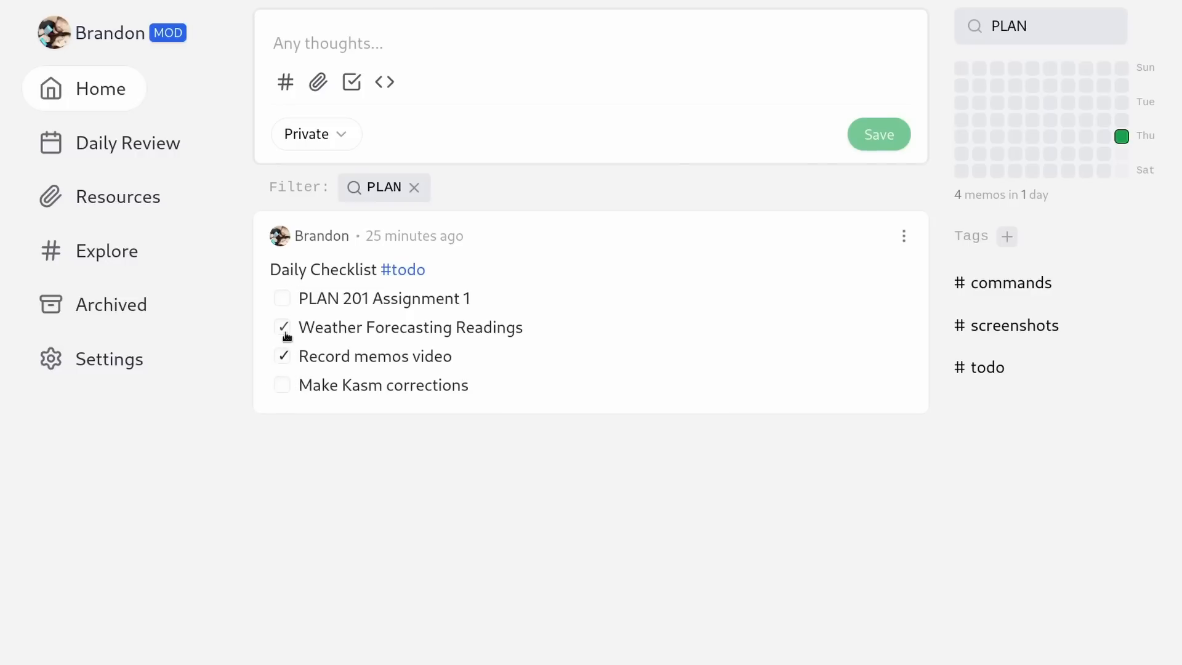
{"action": "left_click", "coordinate": [282, 327]}
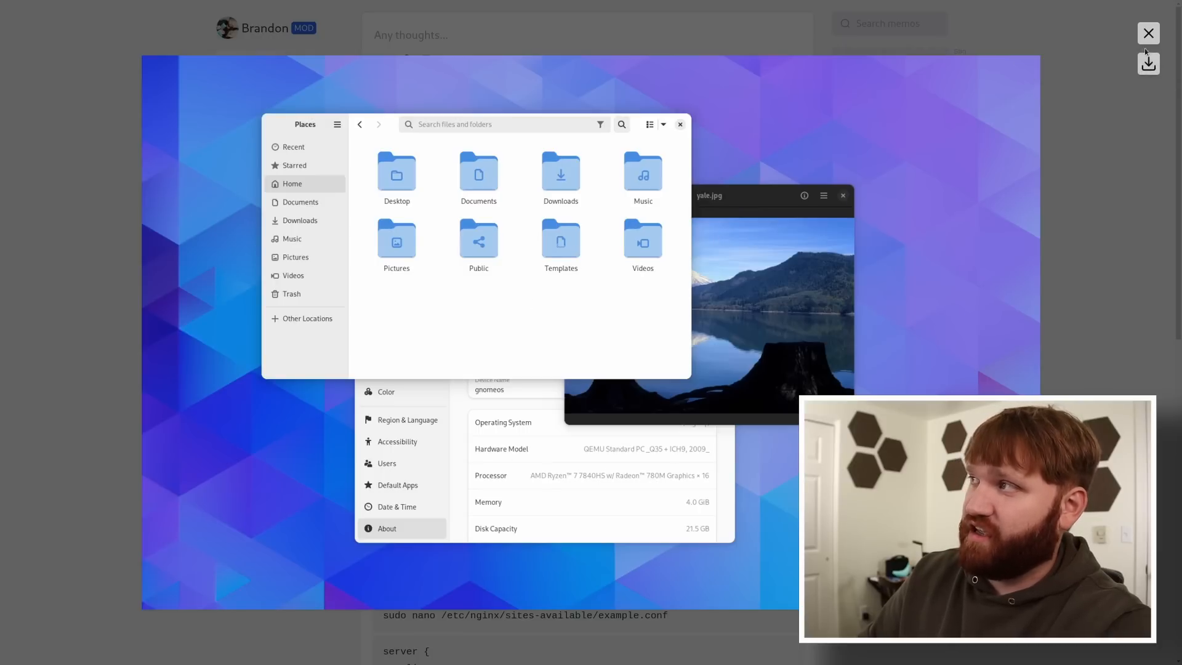
Step: Close the full-size GNOME 45 screenshot and scroll the unfiltered memo feed
{"action": "left_click", "coordinate": [1147, 32]}
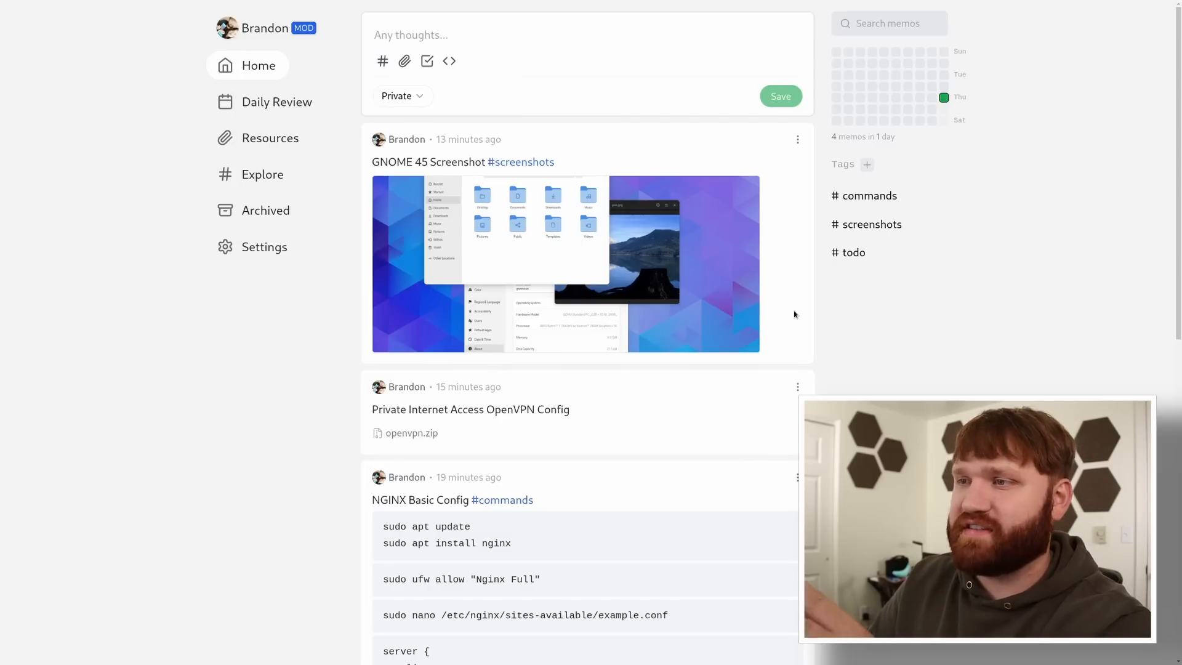
{"action": "scroll", "scroll_direction": "down", "scroll_amount": 3}
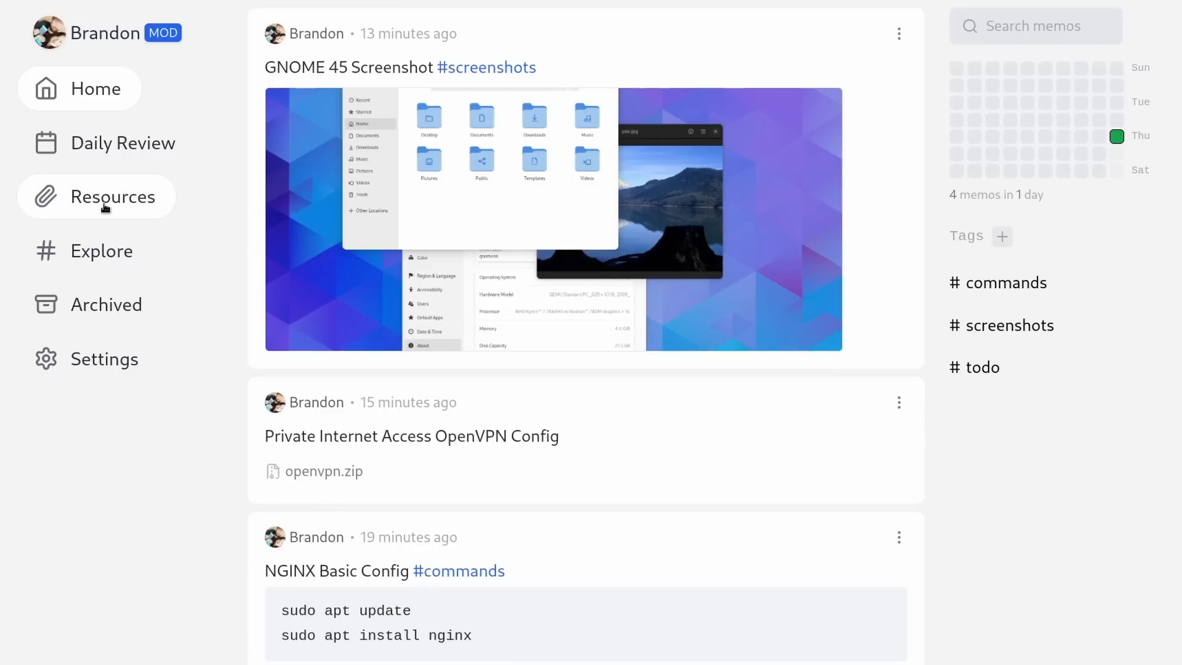
Step: Show the Resources page listing the August 2023 screenshot and openvpn.zip
{"action": "left_click", "coordinate": [122, 197]}
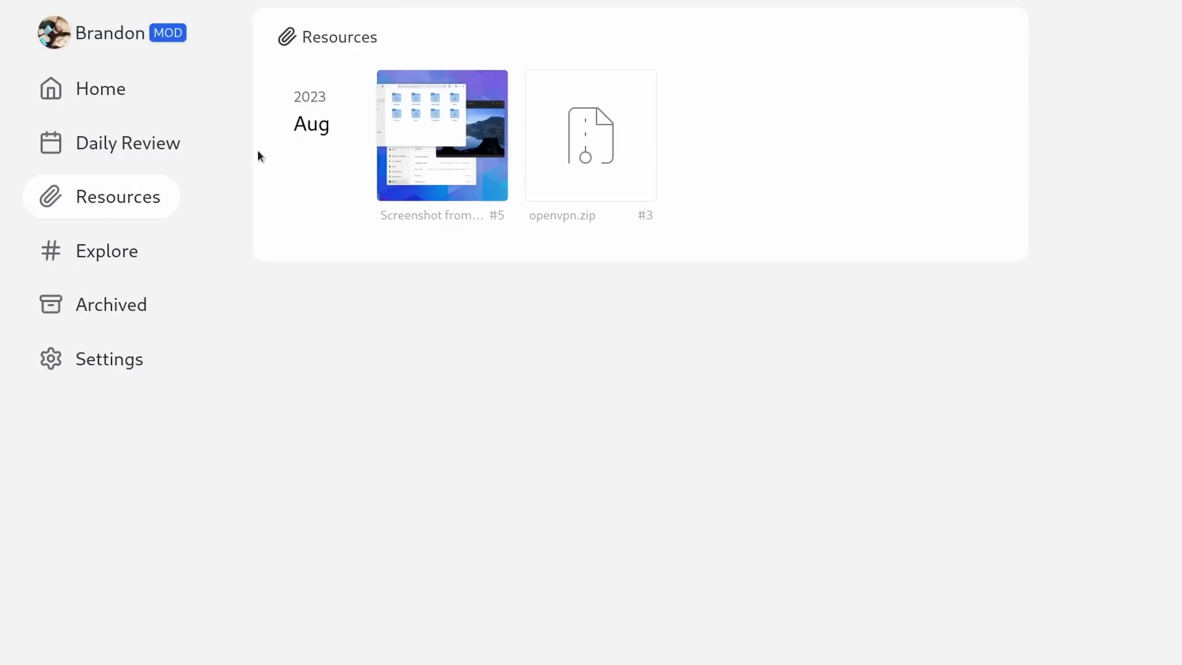
{"action": "mouse_move", "coordinate": [658, 314]}
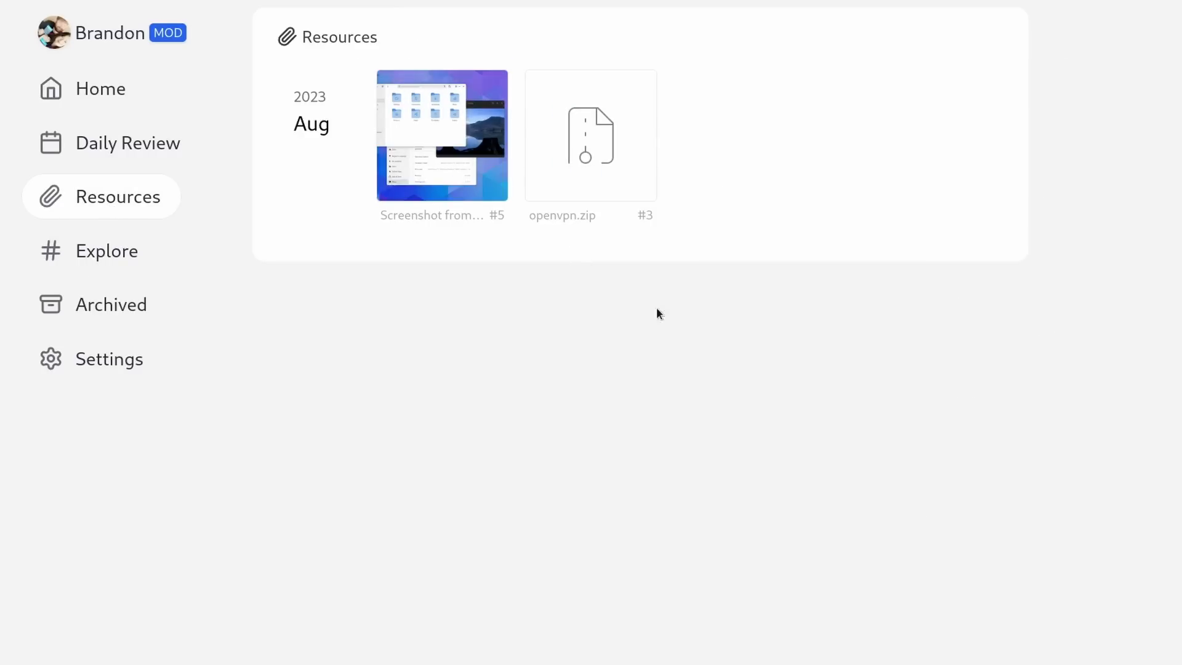
{"action": "mouse_move", "coordinate": [655, 393]}
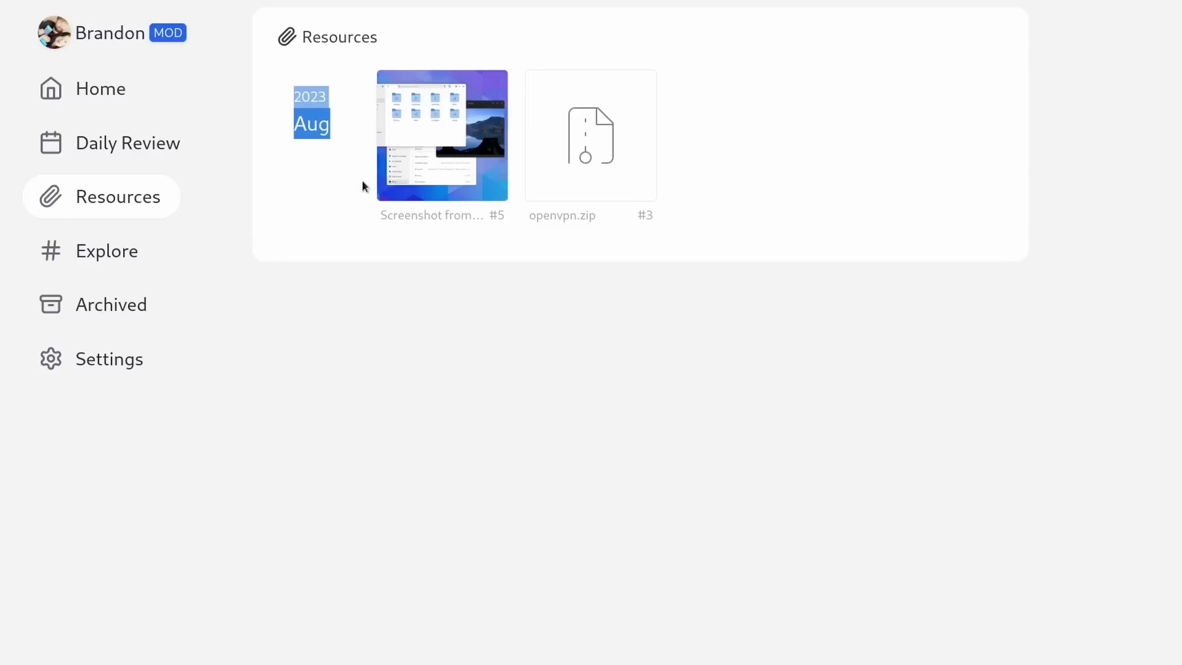
{"action": "mouse_move", "coordinate": [128, 143]}
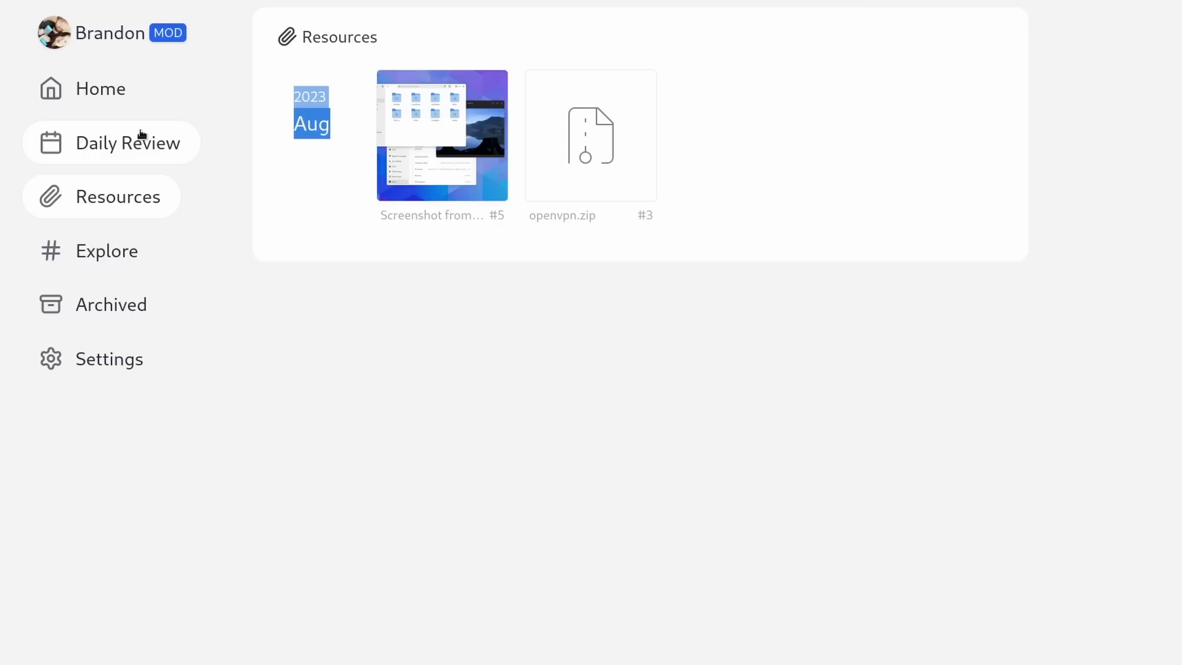
Step: Browse the Daily Review, stepping back a day and returning to September 21
{"action": "left_click", "coordinate": [128, 143]}
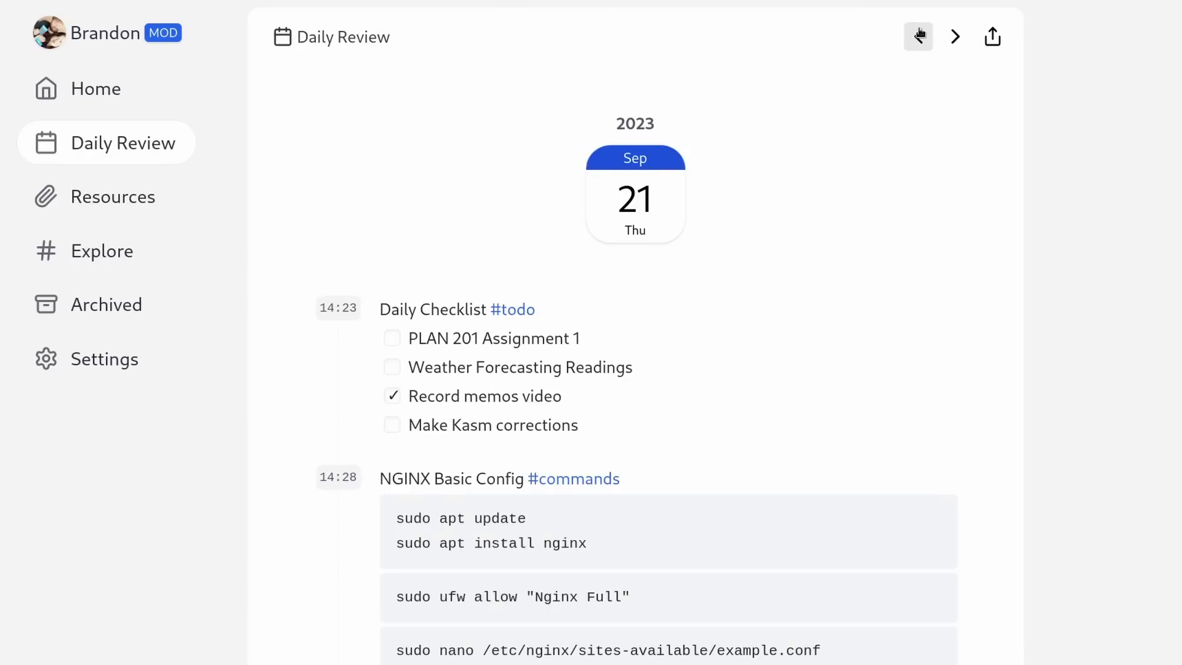
{"action": "left_click", "coordinate": [918, 36]}
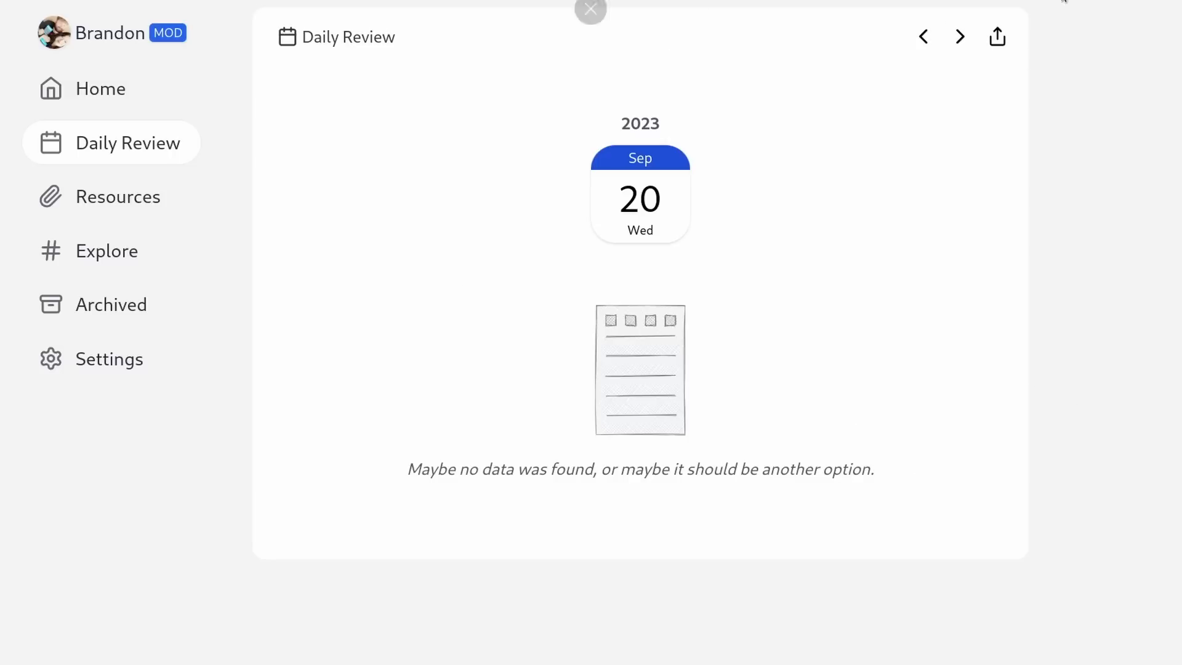
{"action": "left_click", "coordinate": [958, 36]}
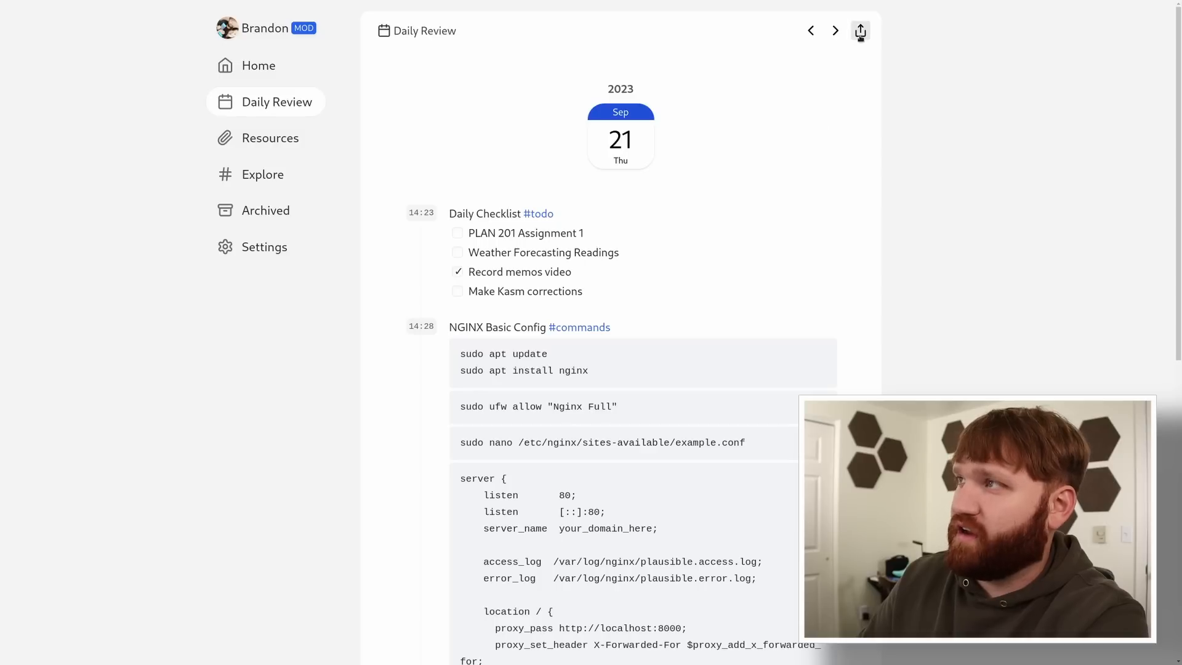
Step: Share the Sep 21 review as an image, download the PNG and close the preview
{"action": "left_click", "coordinate": [861, 29]}
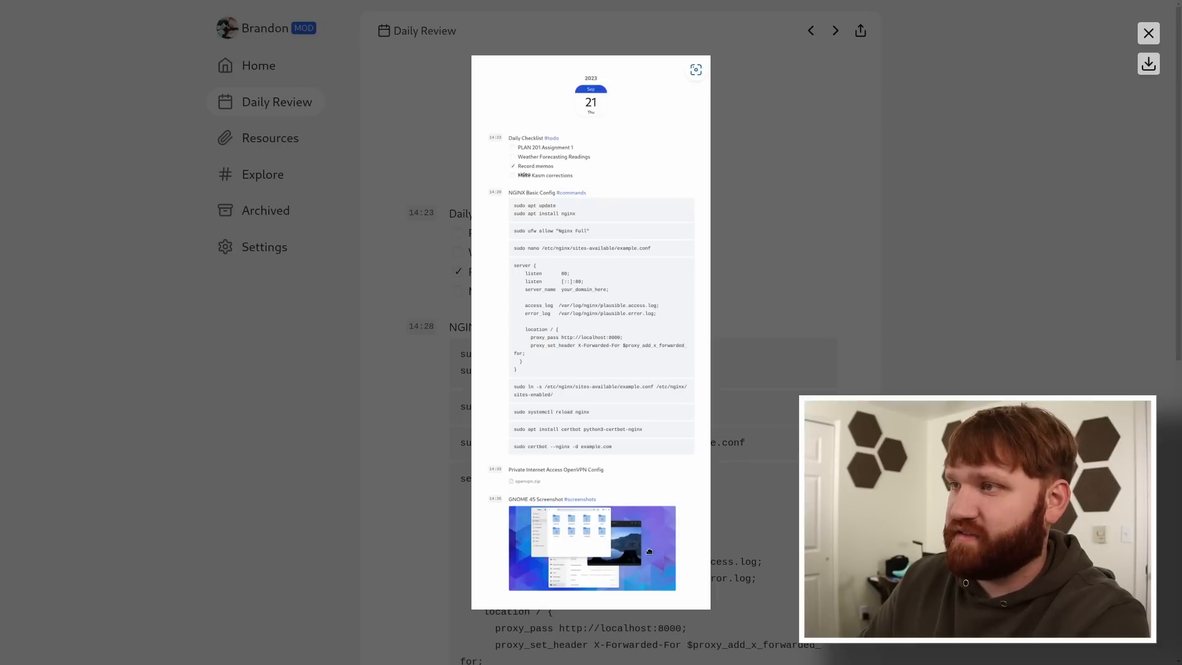
{"action": "left_click", "coordinate": [1148, 63]}
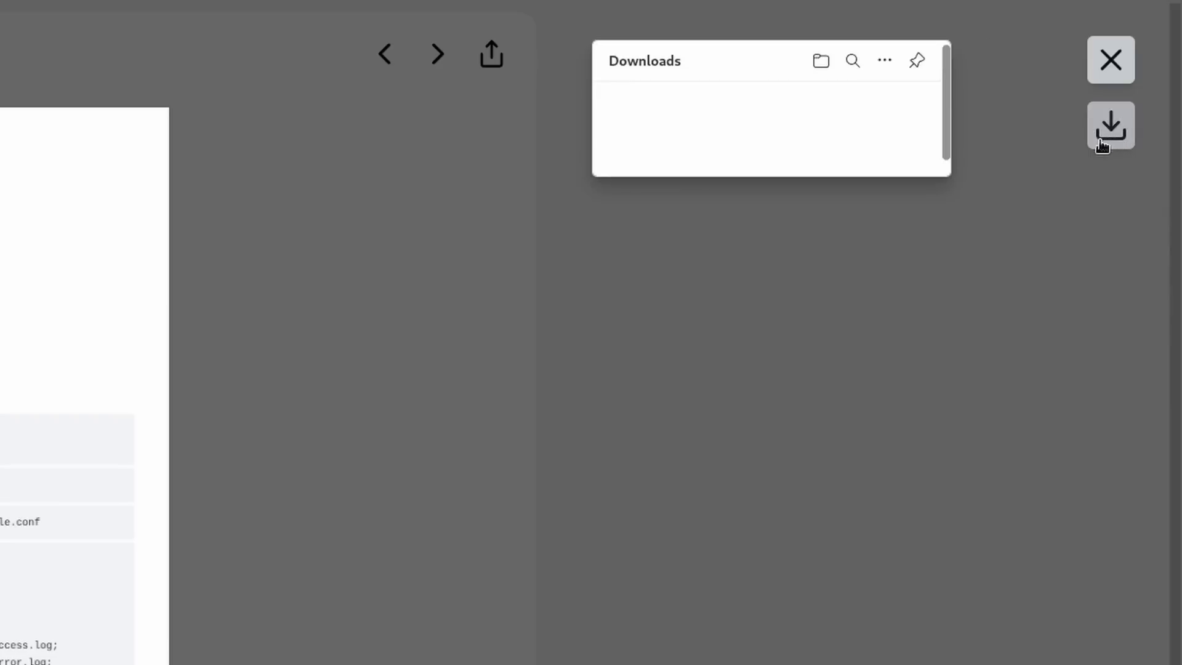
{"action": "left_click", "coordinate": [1109, 125]}
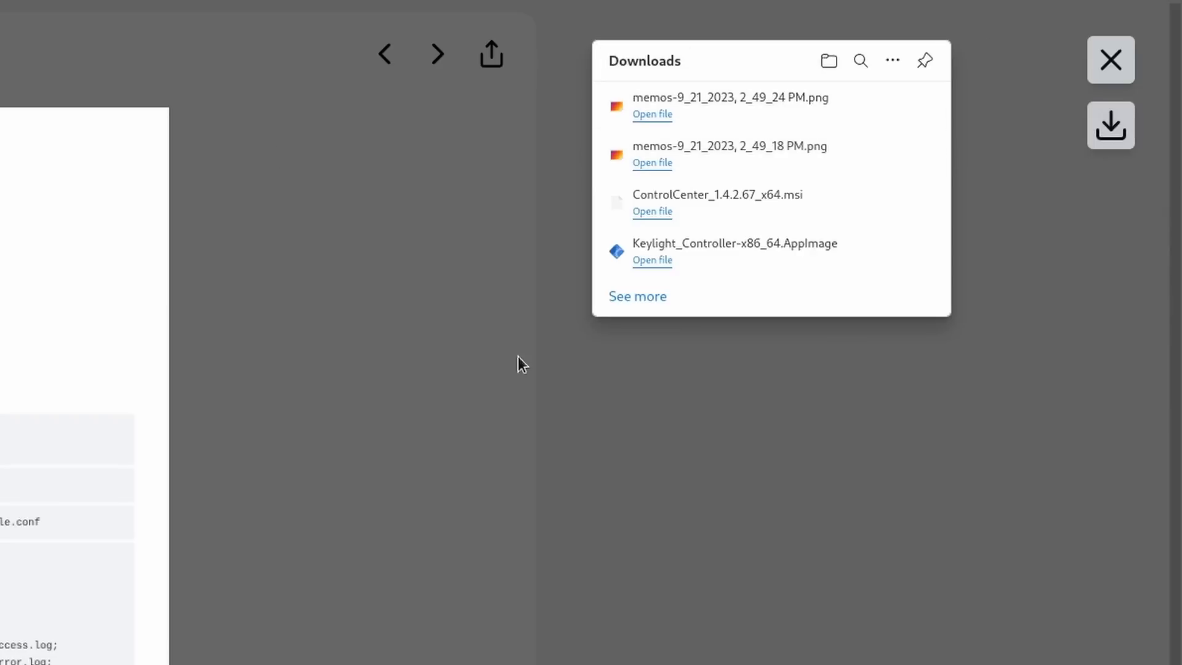
{"action": "left_click", "coordinate": [1109, 59]}
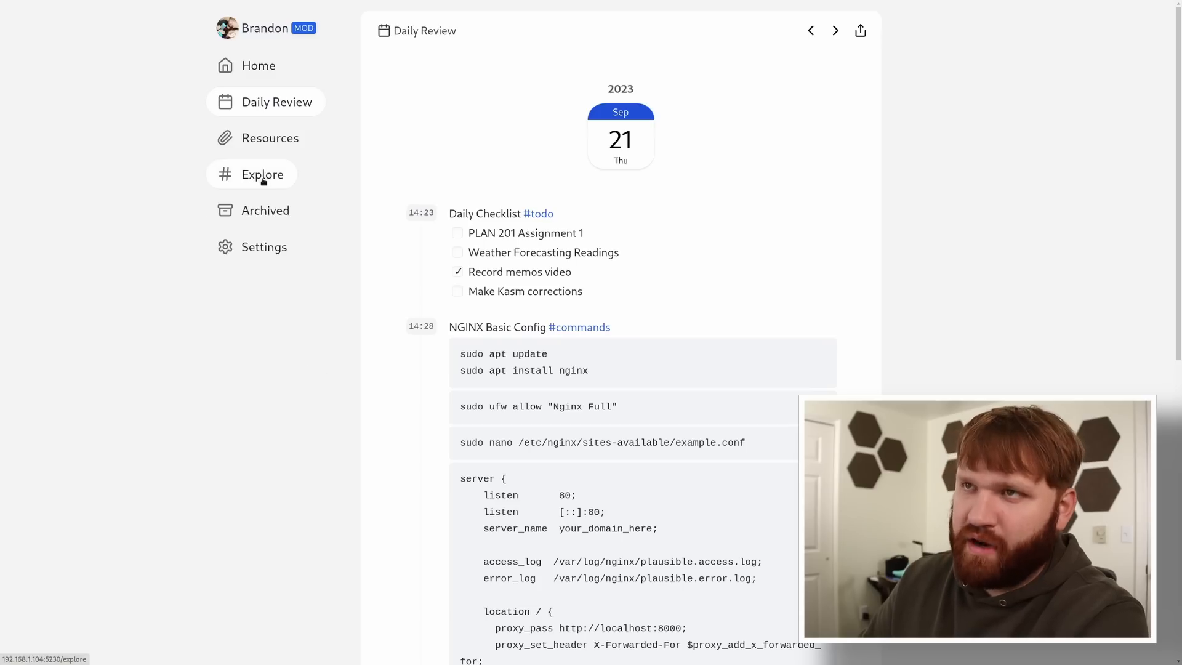
Step: Check the empty Explore page, then move on to the Archived memos list
{"action": "left_click", "coordinate": [261, 173]}
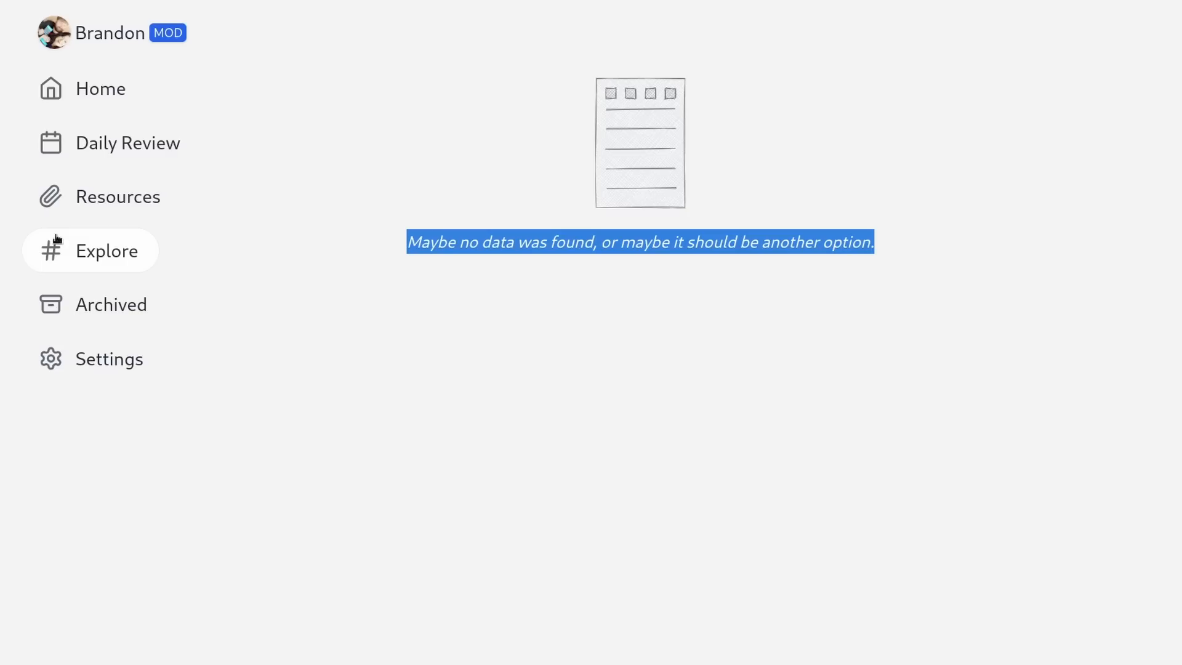
{"action": "left_click", "coordinate": [576, 261]}
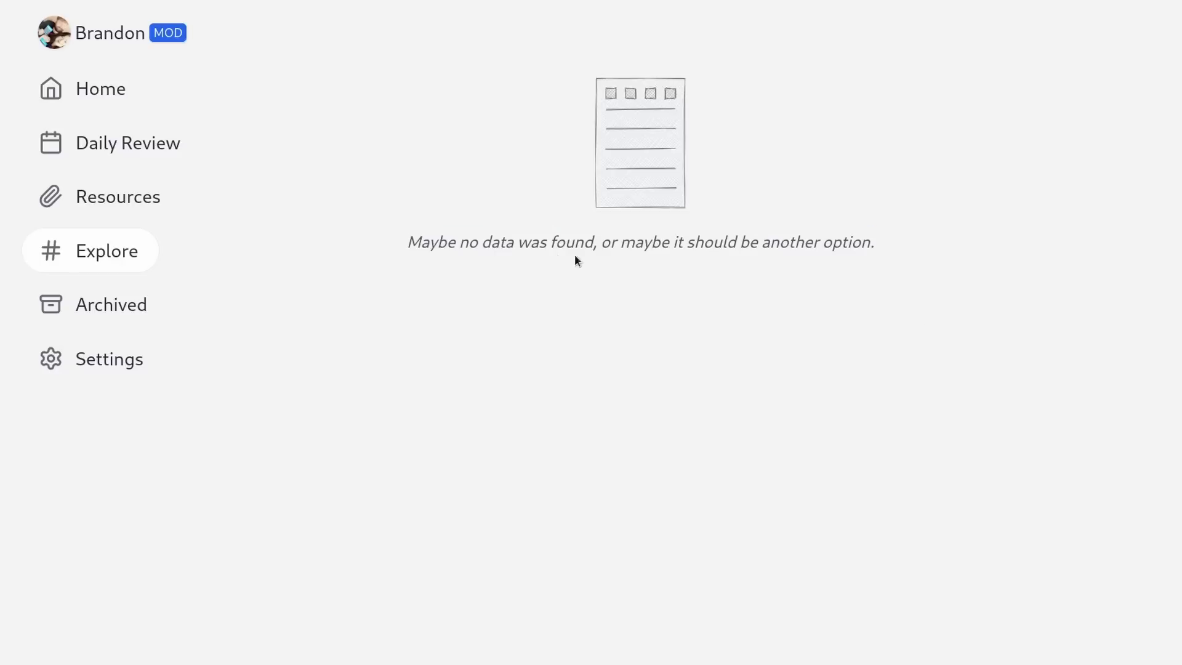
{"action": "left_click", "coordinate": [109, 304]}
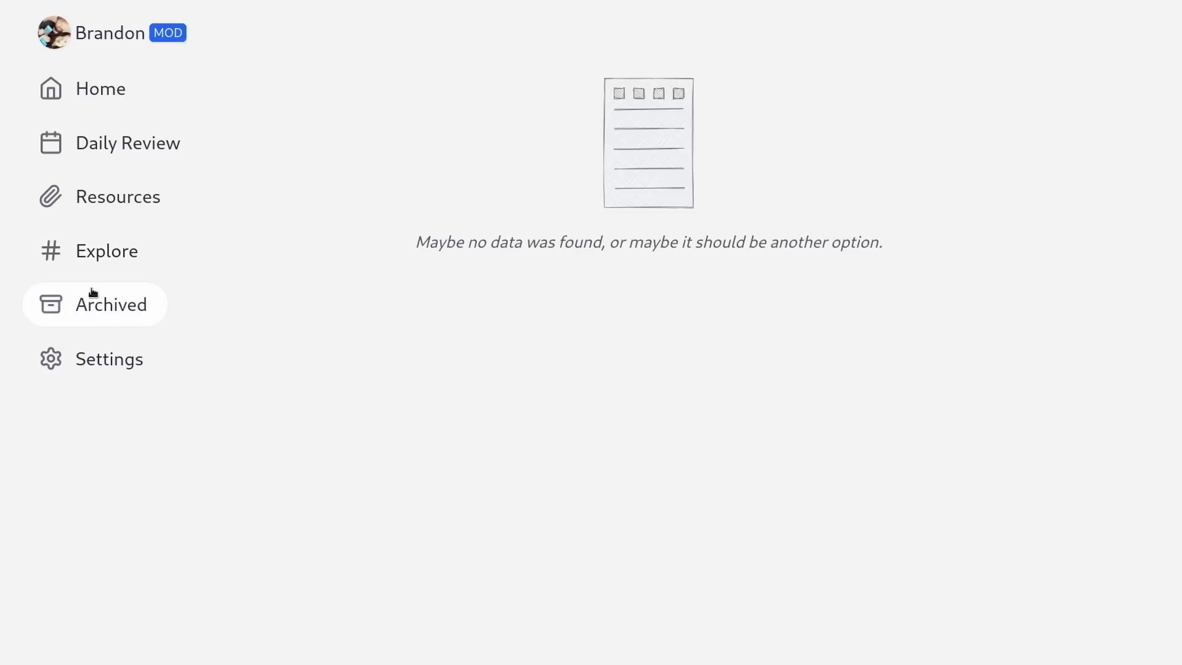
Step: Return to the home feed and bring up the GNOME 45 Screenshot memo's action menu
{"action": "left_click", "coordinate": [99, 89]}
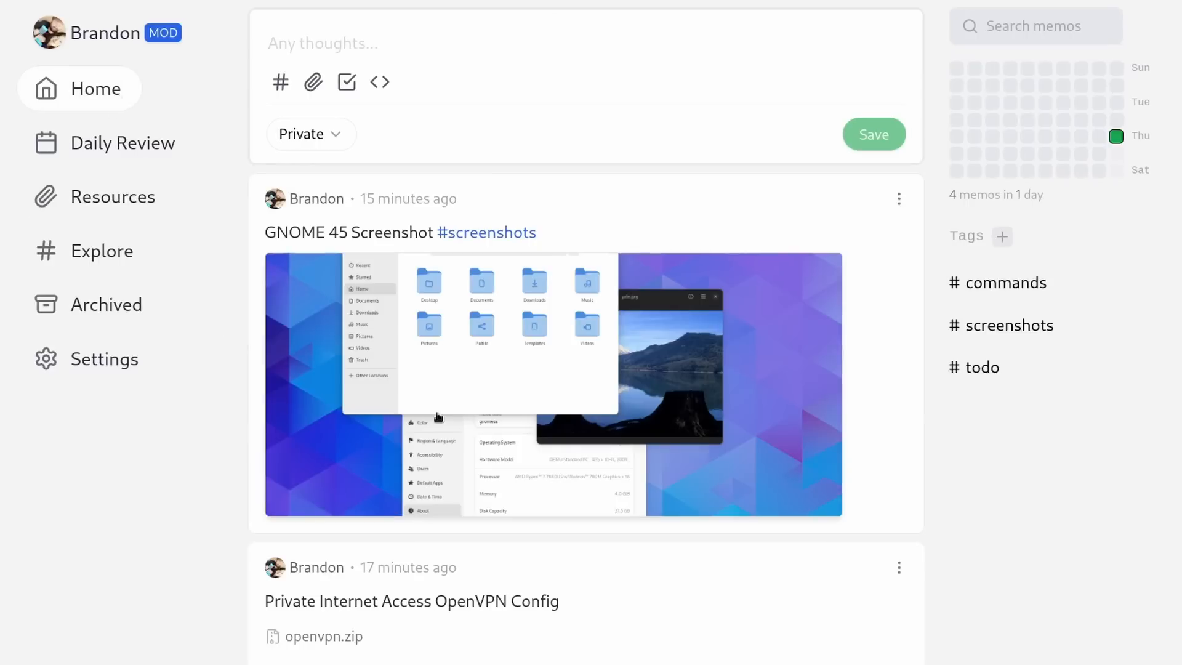
{"action": "scroll", "scroll_direction": "down", "scroll_amount": 3}
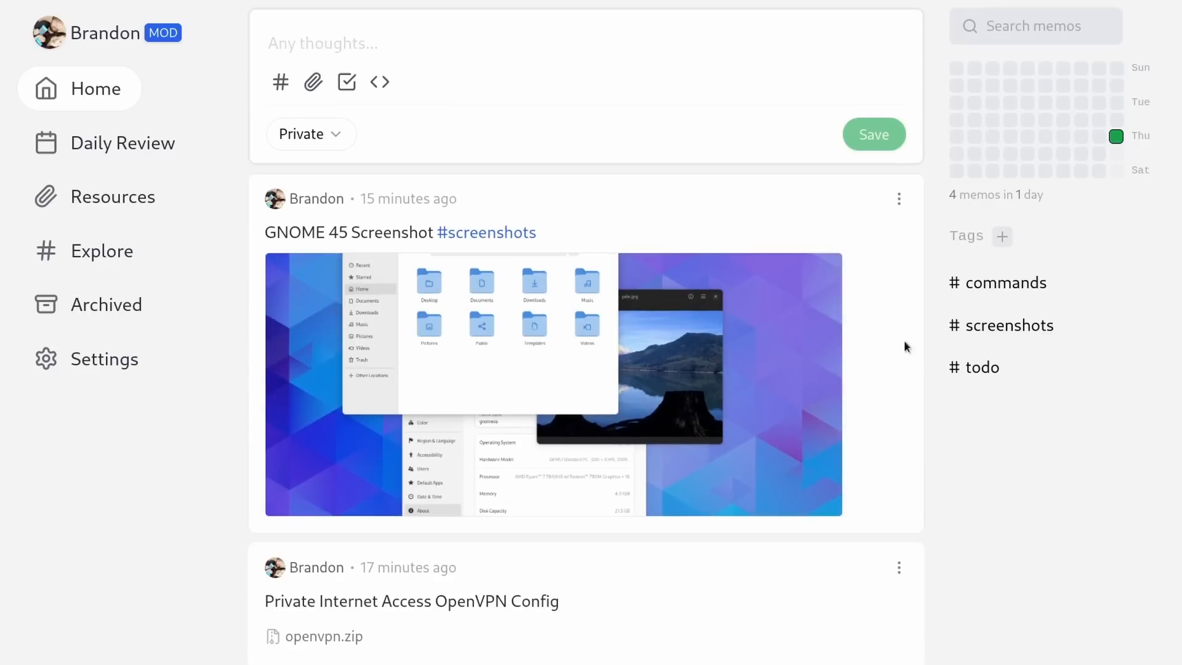
{"action": "left_click", "coordinate": [899, 198]}
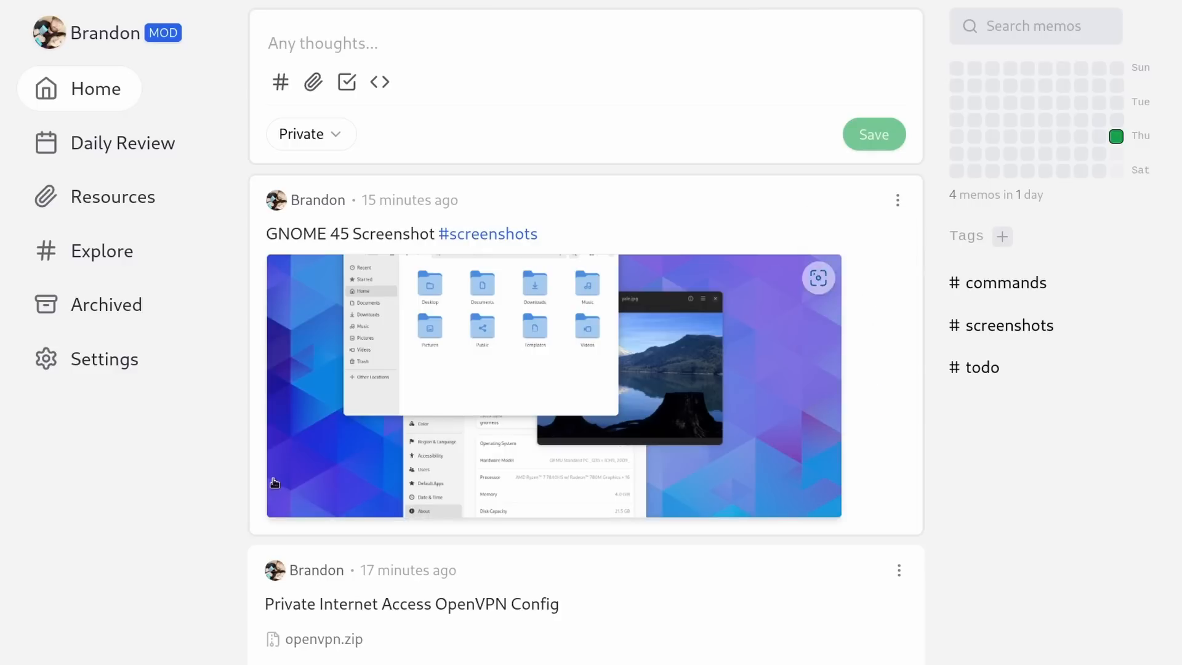
{"action": "left_click", "coordinate": [897, 200]}
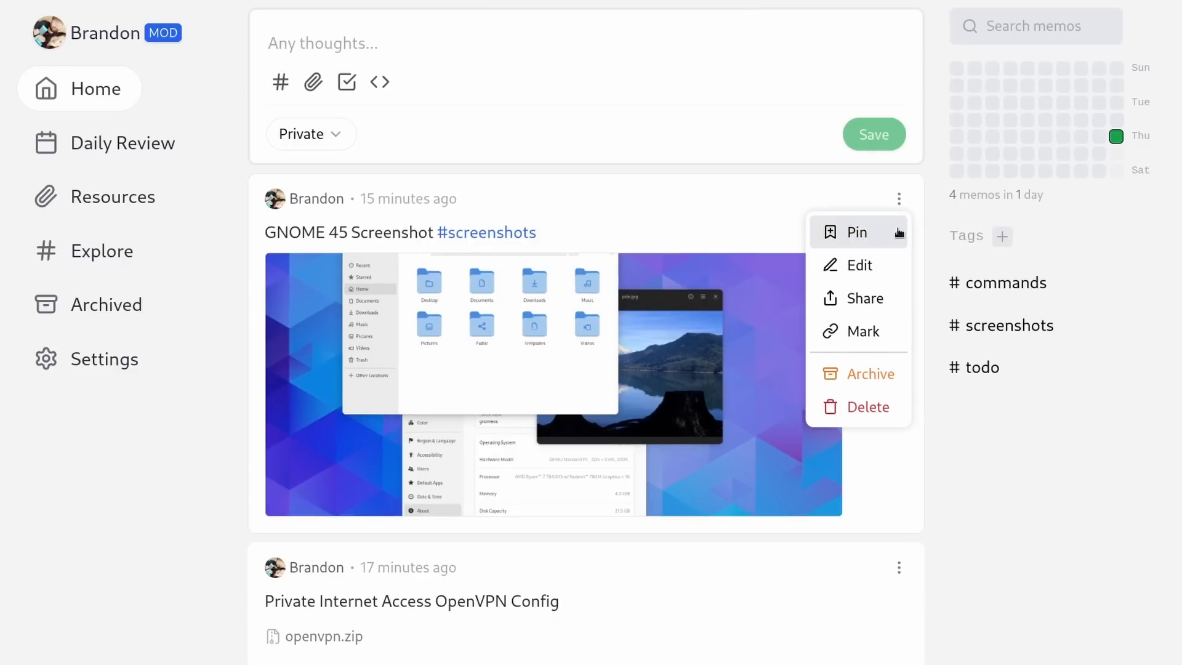
{"action": "mouse_move", "coordinate": [857, 298]}
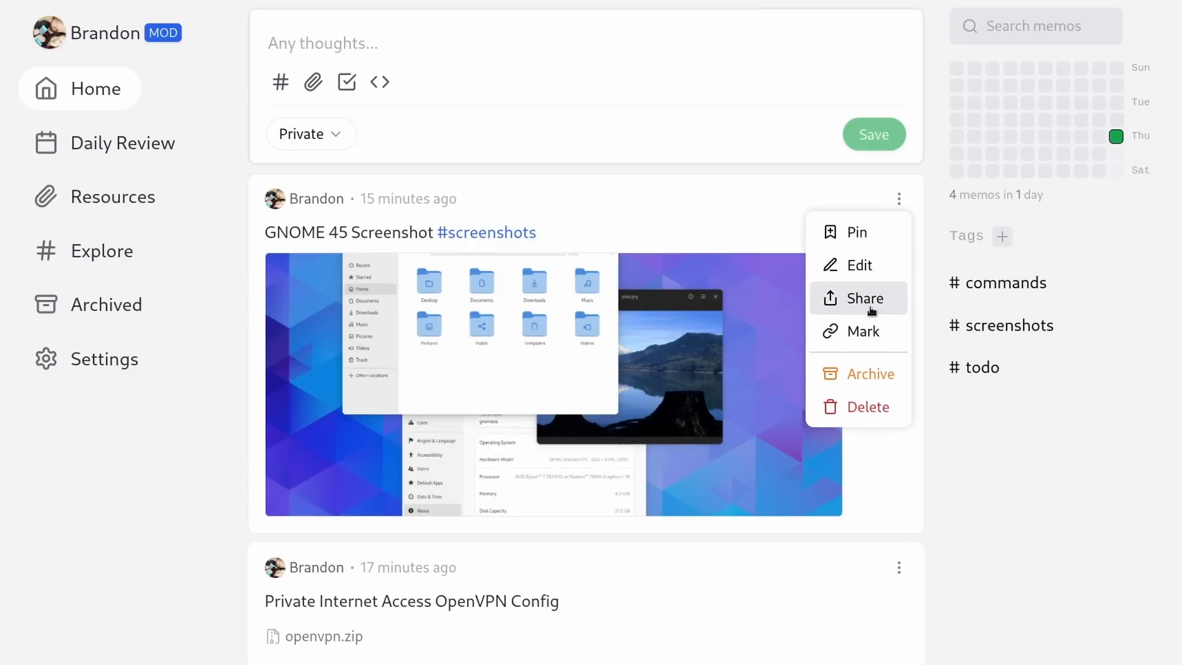
Step: Start a memo linked to the GNOME 45 Screenshot memo and review its visibility choices
{"action": "left_click", "coordinate": [858, 298]}
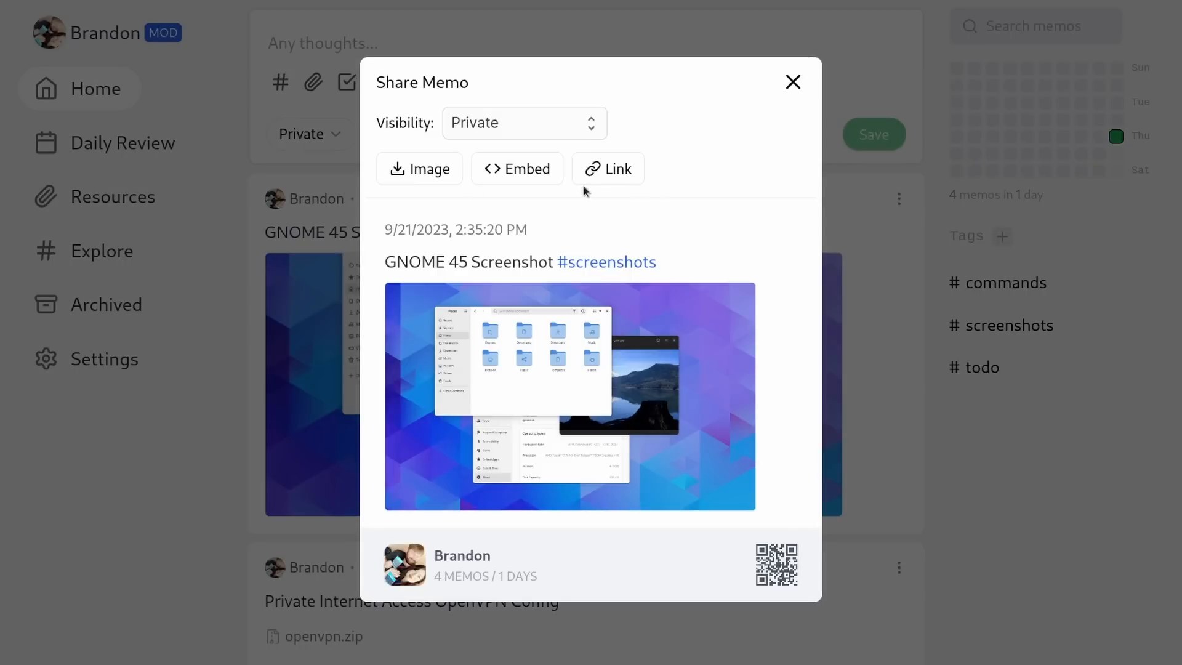
{"action": "mouse_move", "coordinate": [707, 184]}
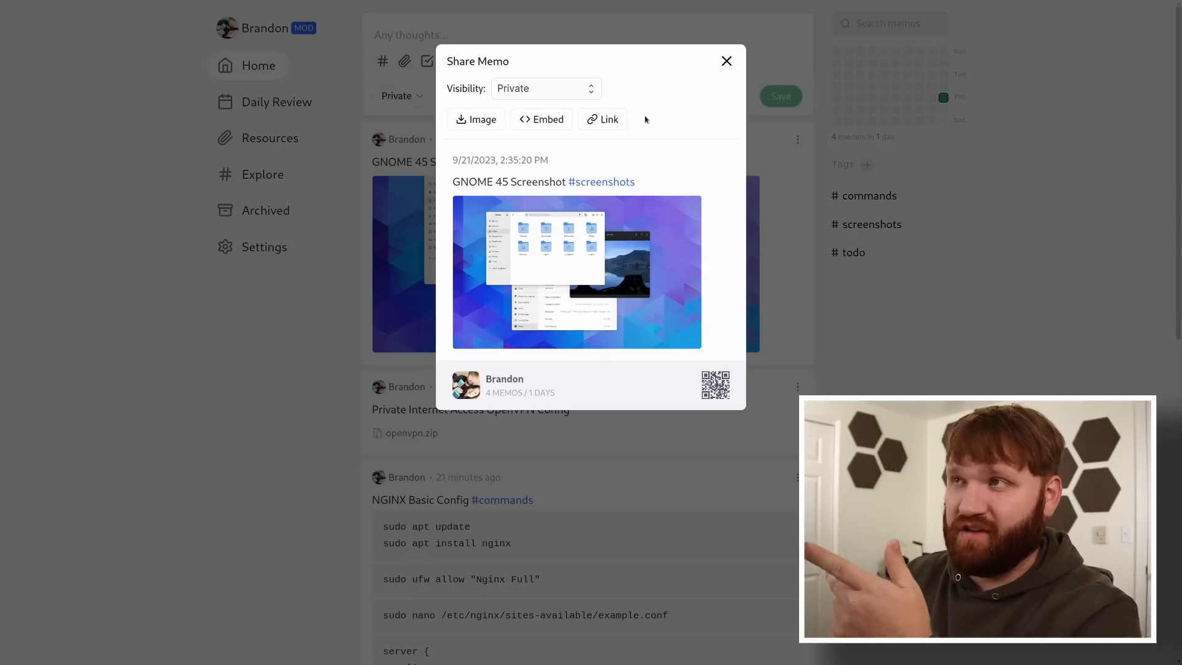
{"action": "left_click", "coordinate": [544, 89]}
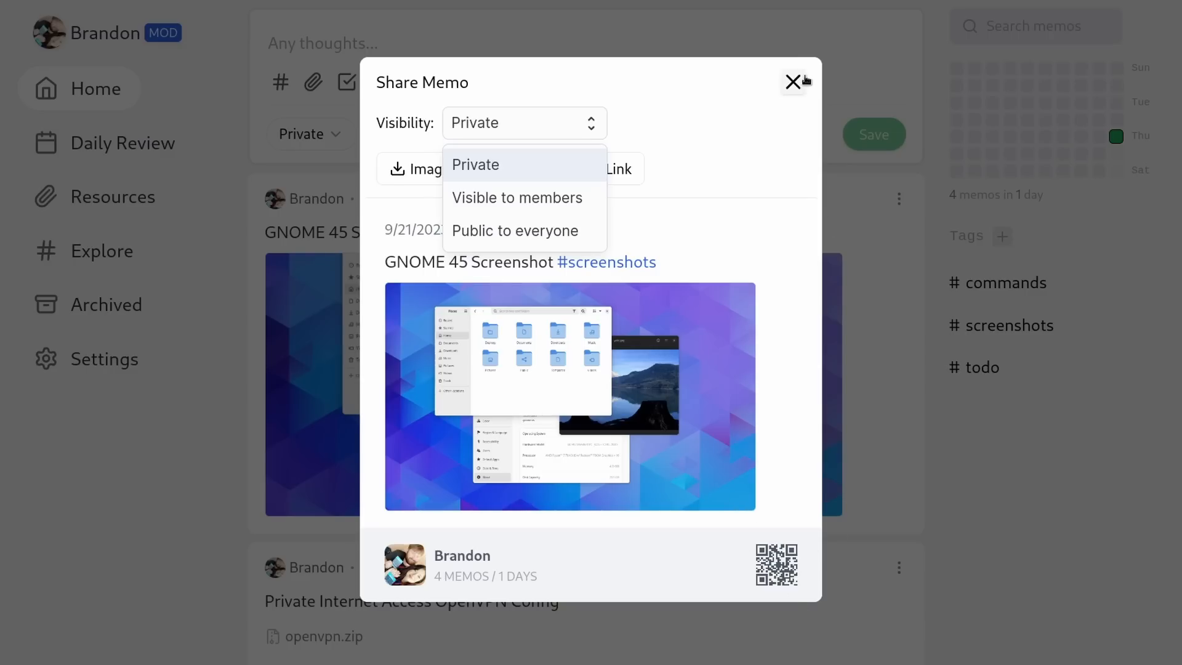
{"action": "left_click", "coordinate": [791, 82]}
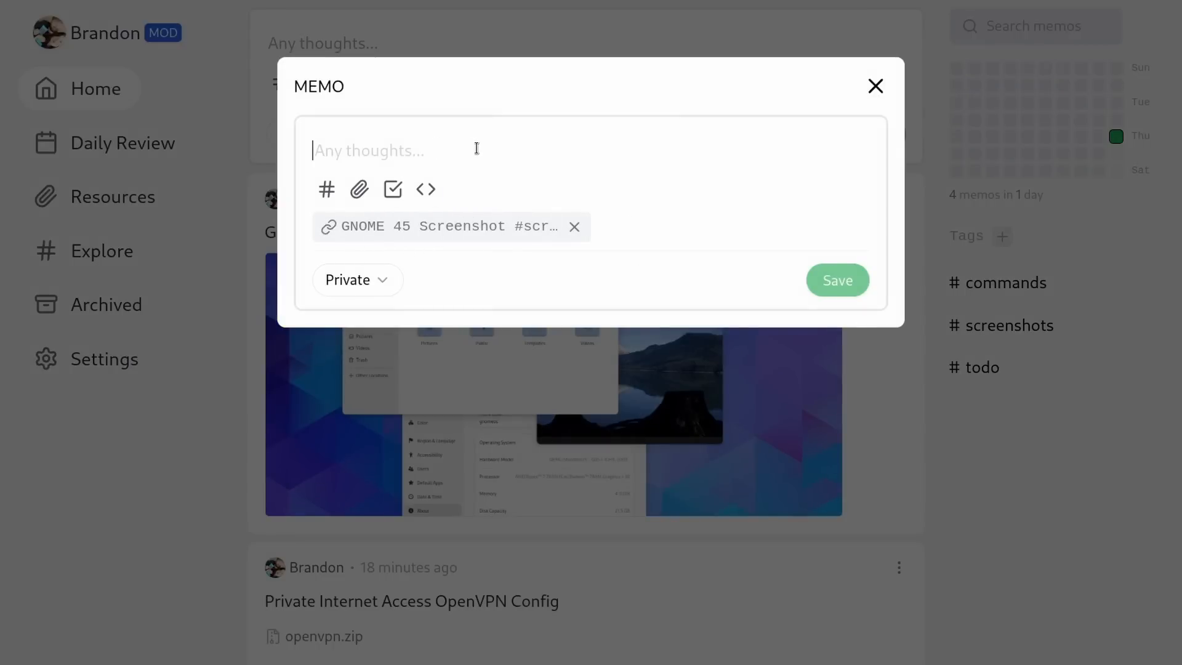
Step: Write 'Grab more desktop scrennshots' and save the linked memo to the feed
{"action": "type", "text": "Grab more de"}
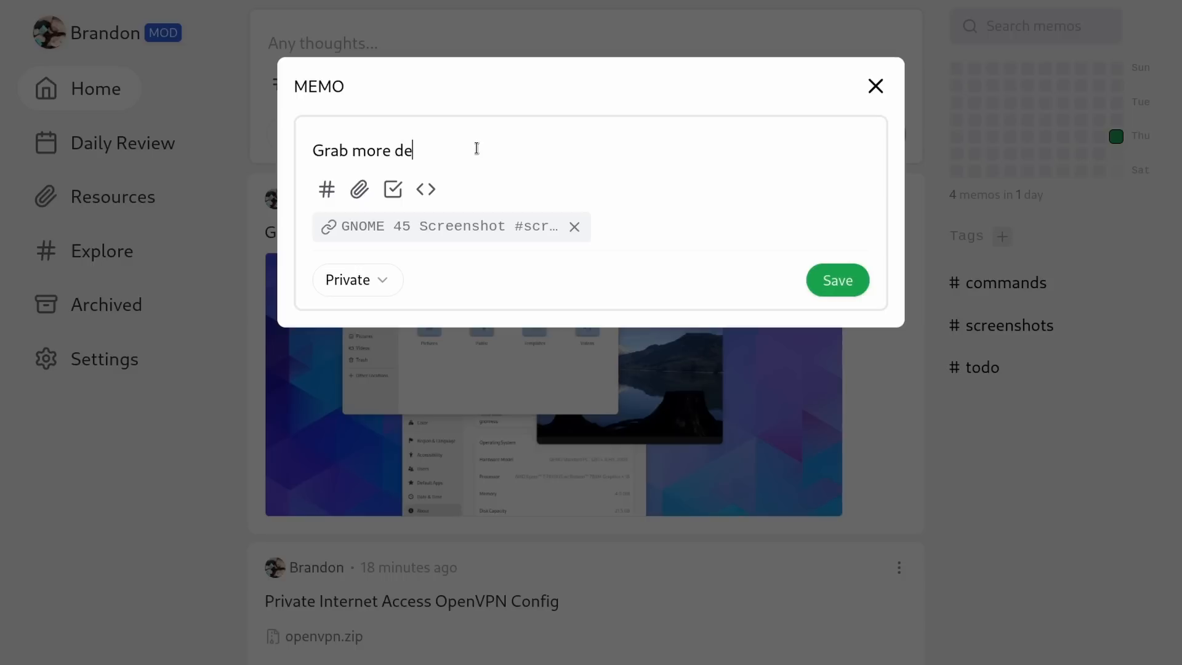
{"action": "left_click", "coordinate": [837, 279]}
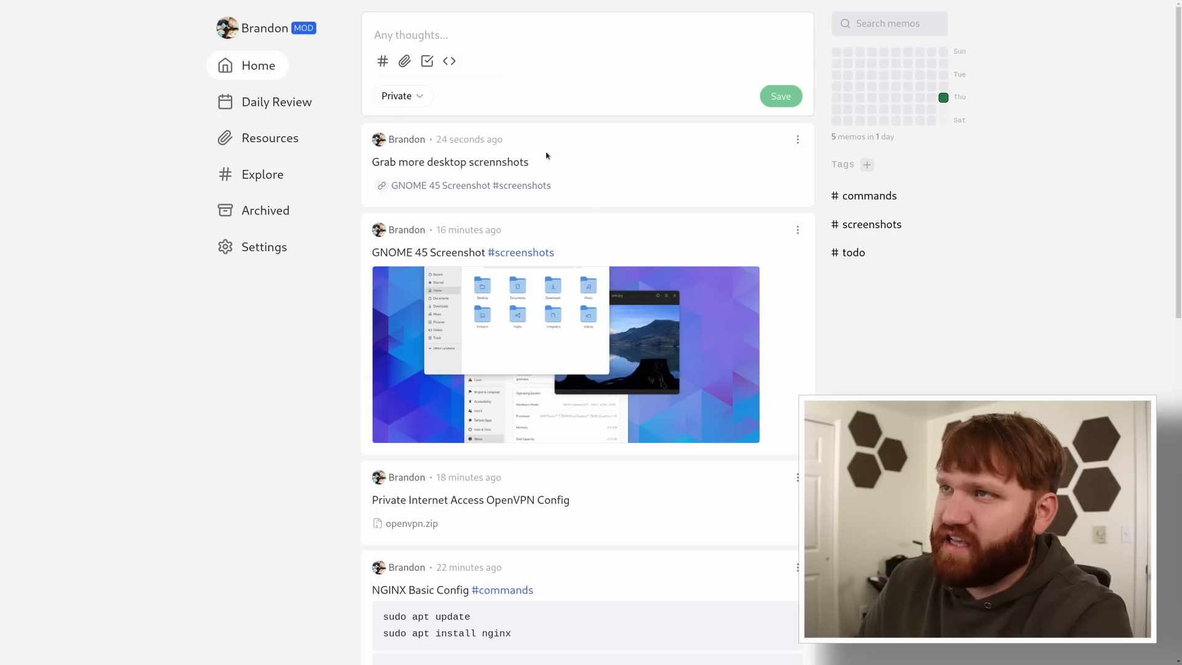
{"action": "mouse_move", "coordinate": [889, 153]}
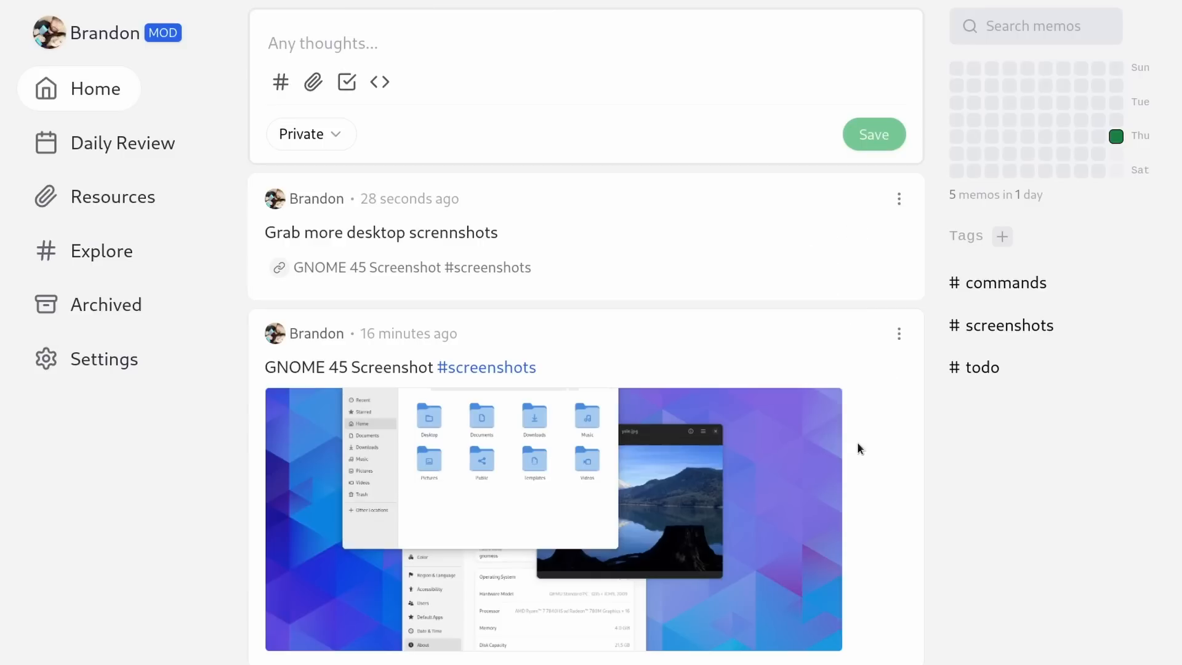
Step: Archive the 'Grab more desktop scrennshots' memo from its action menu
{"action": "left_click", "coordinate": [899, 198]}
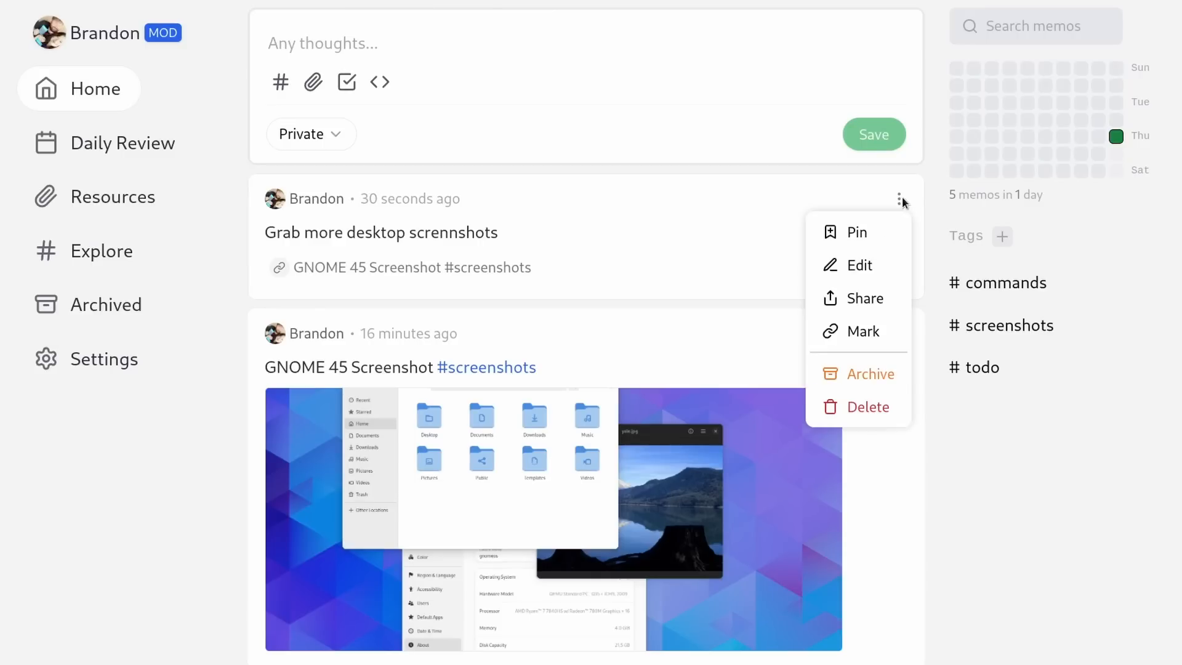
{"action": "mouse_move", "coordinate": [864, 407]}
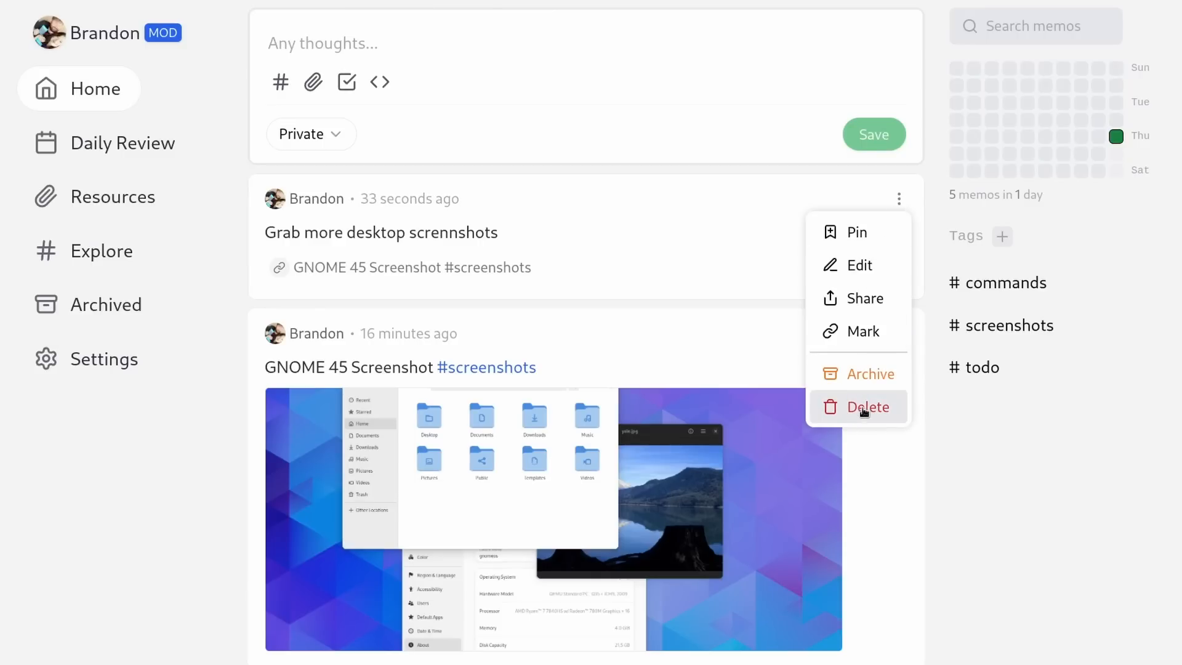
{"action": "left_click", "coordinate": [868, 407]}
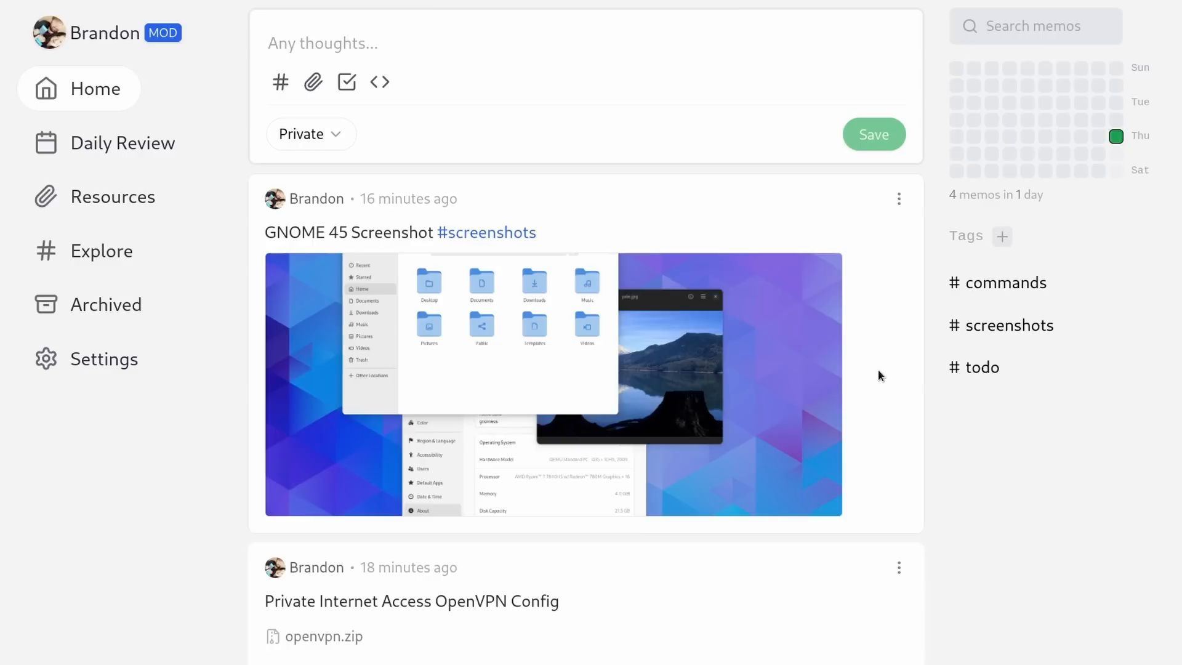
Step: In Archived, permanently delete the 'Grab more desktop scrennshots' memo and confirm
{"action": "left_click", "coordinate": [108, 304]}
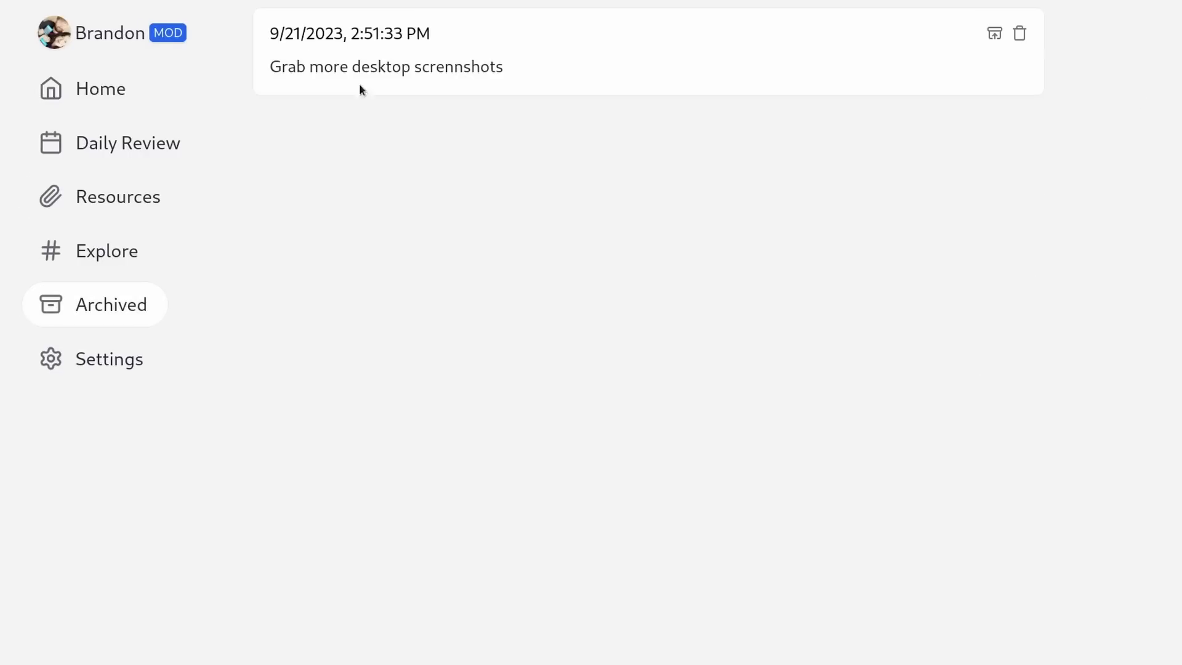
{"action": "mouse_move", "coordinate": [994, 33]}
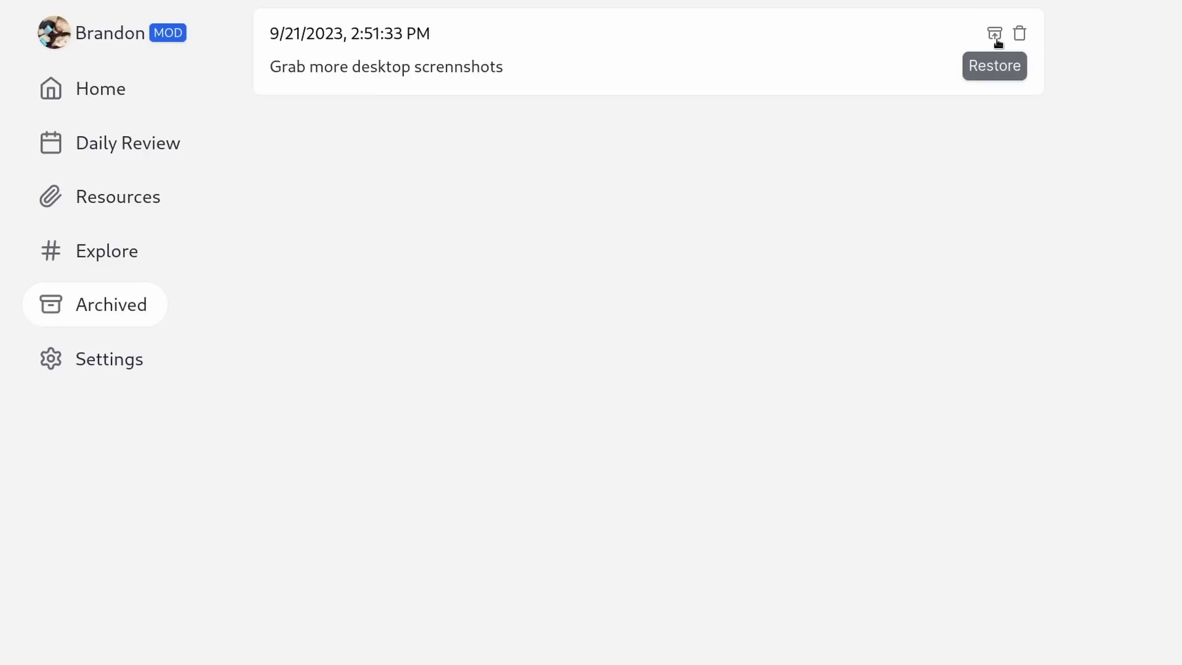
{"action": "left_click", "coordinate": [1019, 33]}
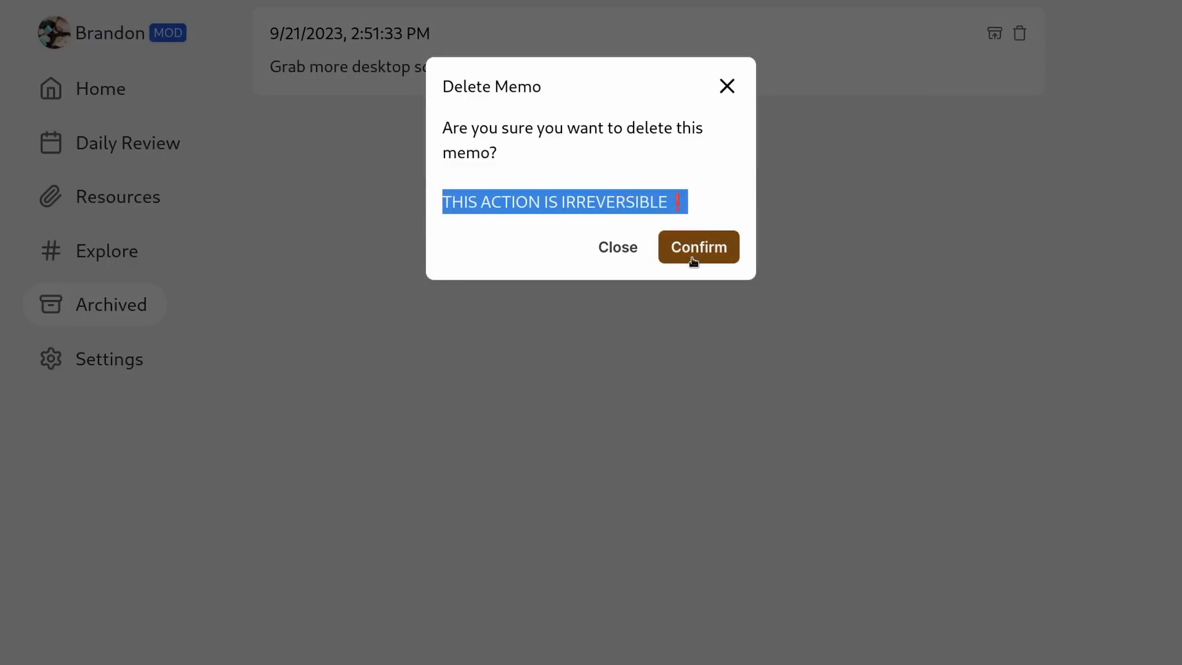
{"action": "left_click", "coordinate": [697, 246]}
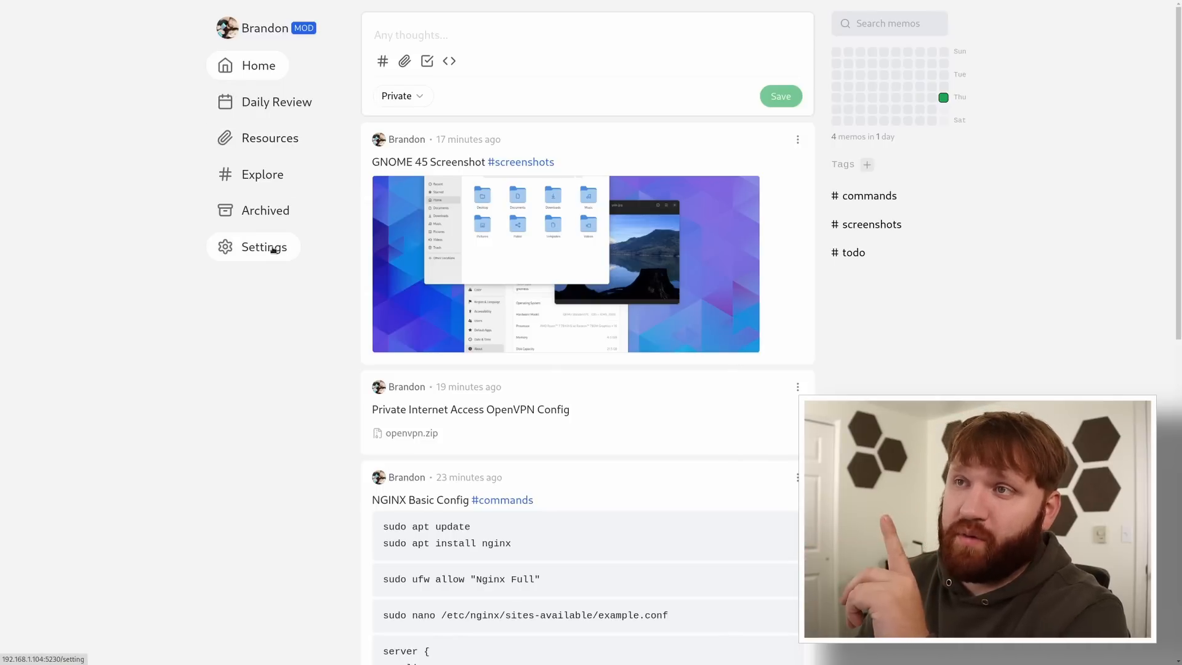
{"action": "left_click", "coordinate": [266, 247]}
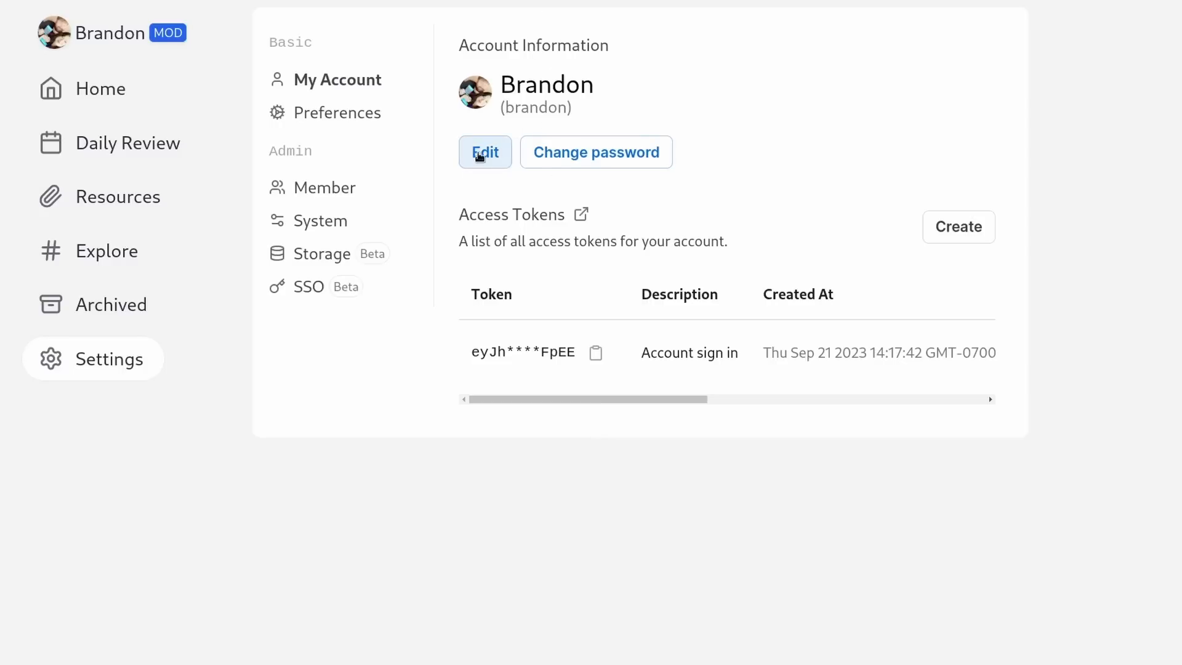
{"action": "left_click", "coordinate": [485, 153]}
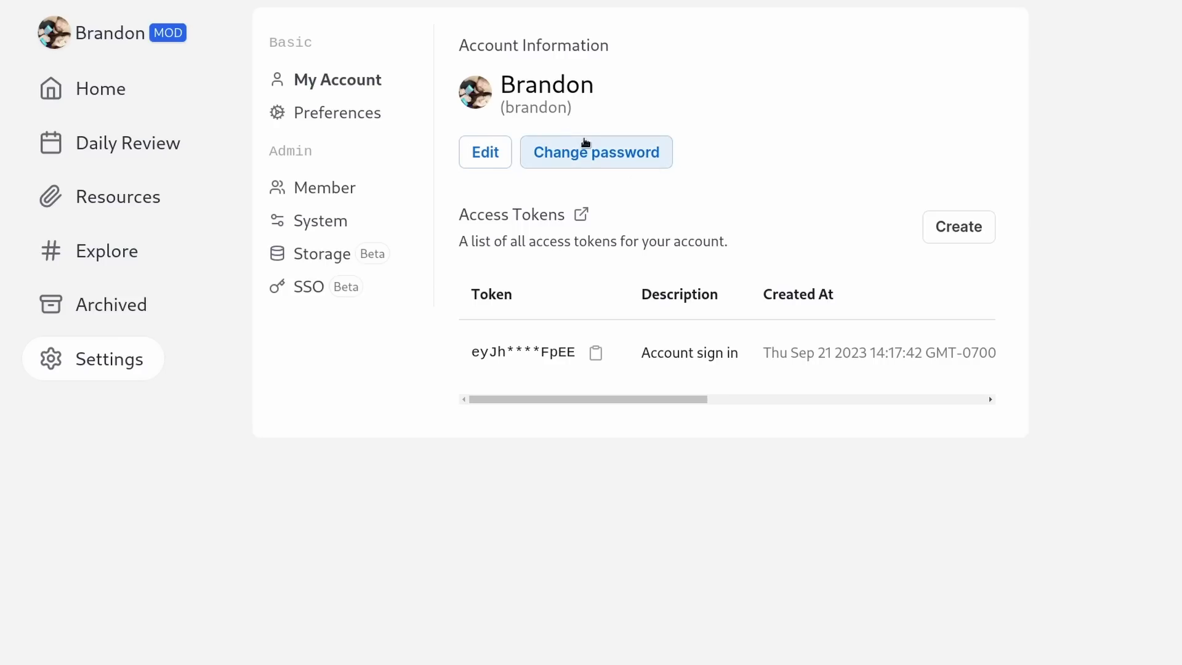
{"action": "mouse_move", "coordinate": [662, 391]}
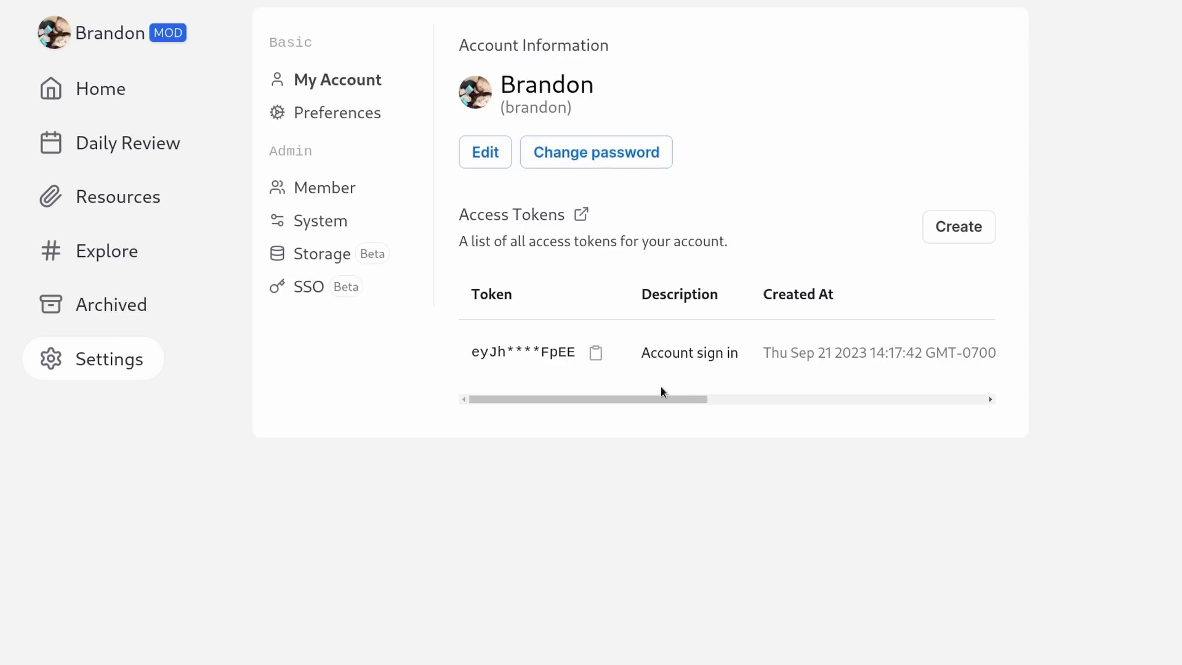
{"action": "mouse_move", "coordinate": [284, 112]}
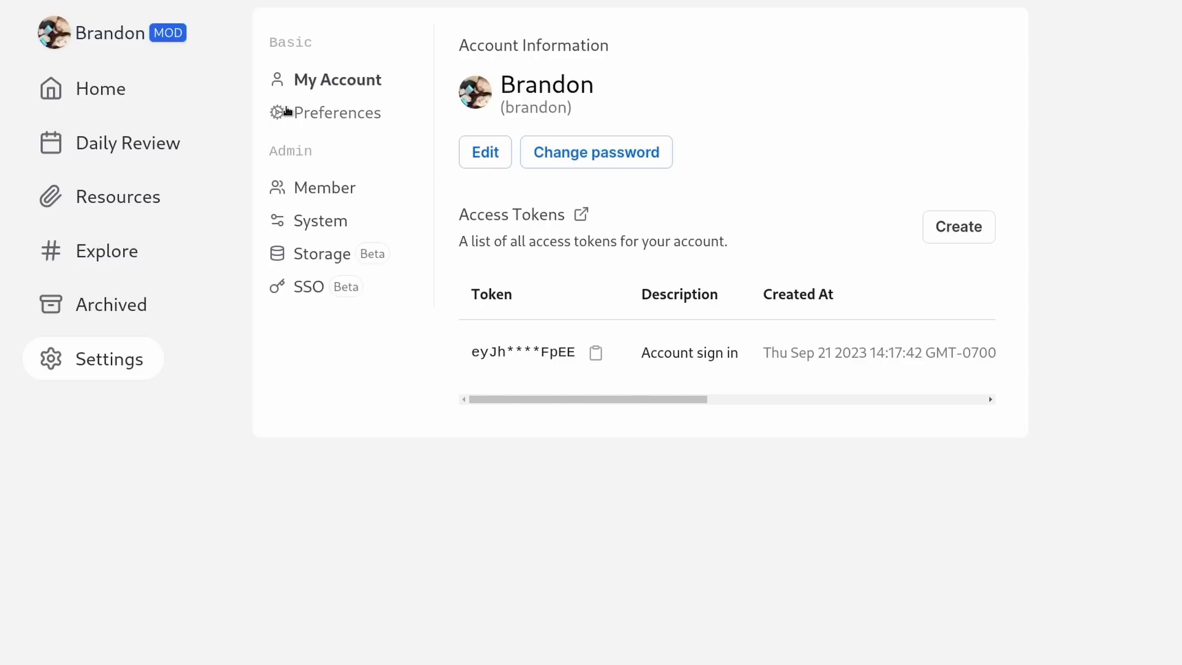
Step: View personal Preferences, then Member management showing the create-member form and brandon as sole member
{"action": "left_click", "coordinate": [337, 112]}
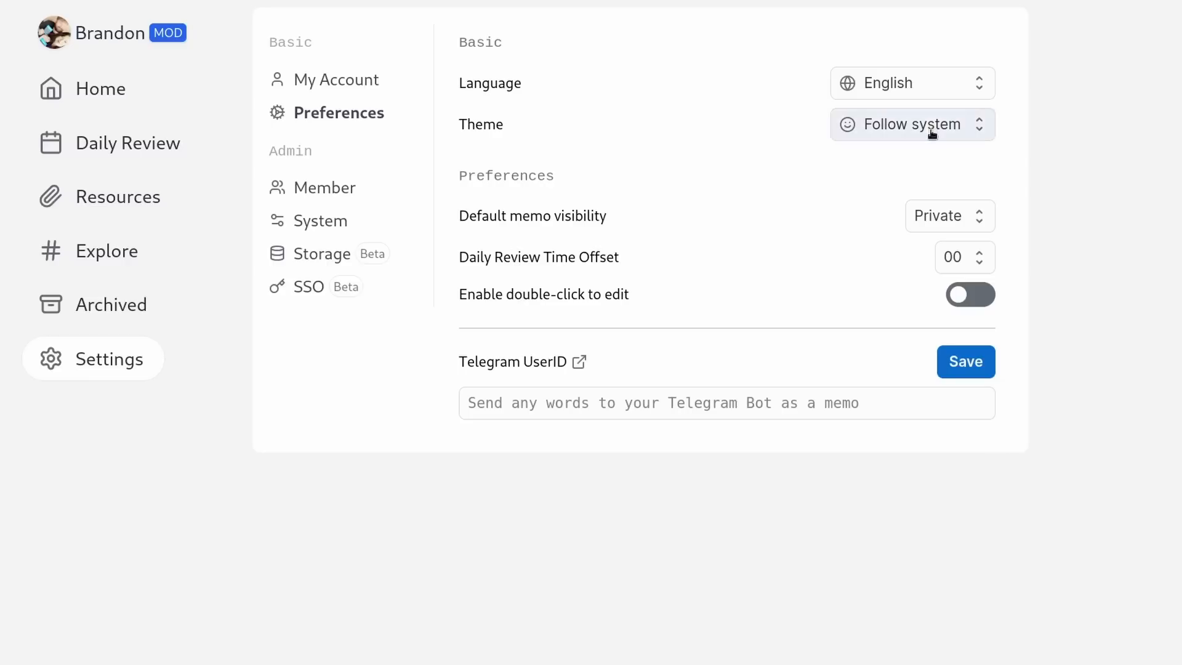
{"action": "mouse_move", "coordinate": [881, 313]}
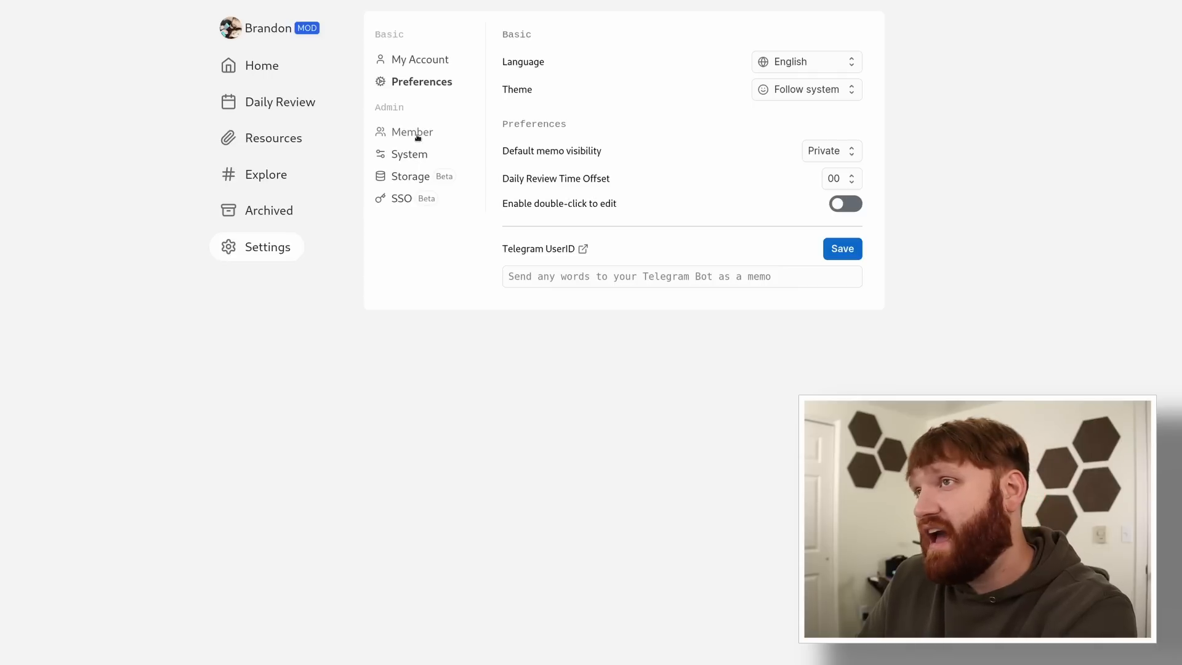
{"action": "left_click", "coordinate": [412, 132]}
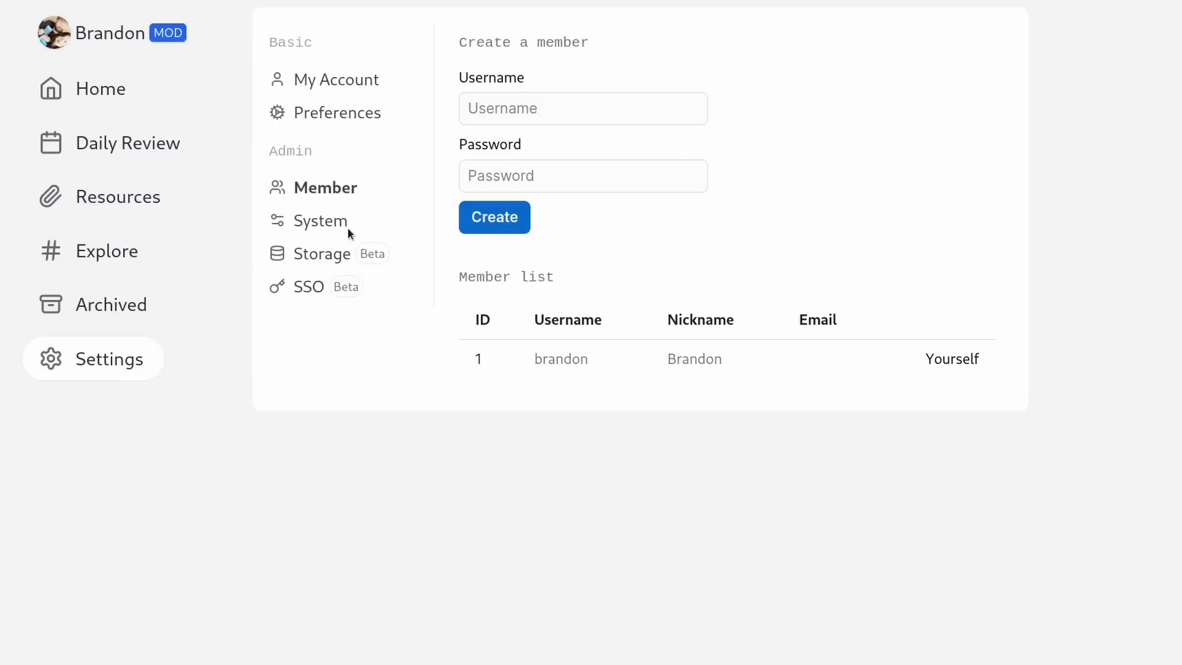
Step: View System settings, then Storage settings with Local object storage and an empty service list
{"action": "left_click", "coordinate": [320, 220]}
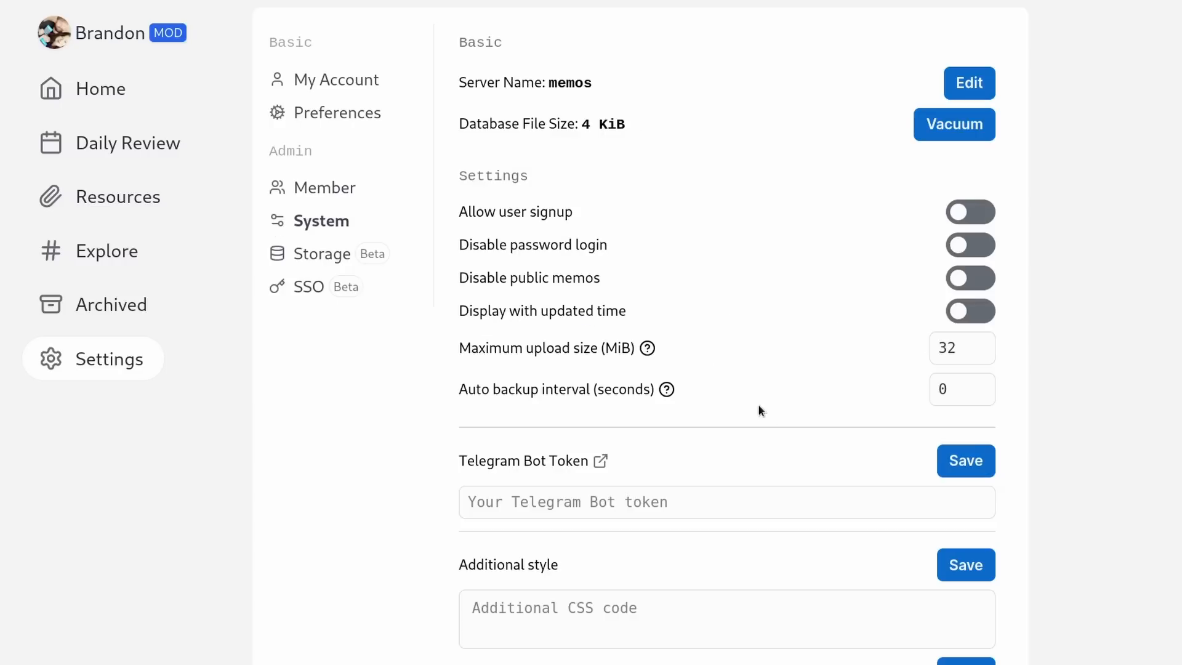
{"action": "mouse_move", "coordinate": [998, 199]}
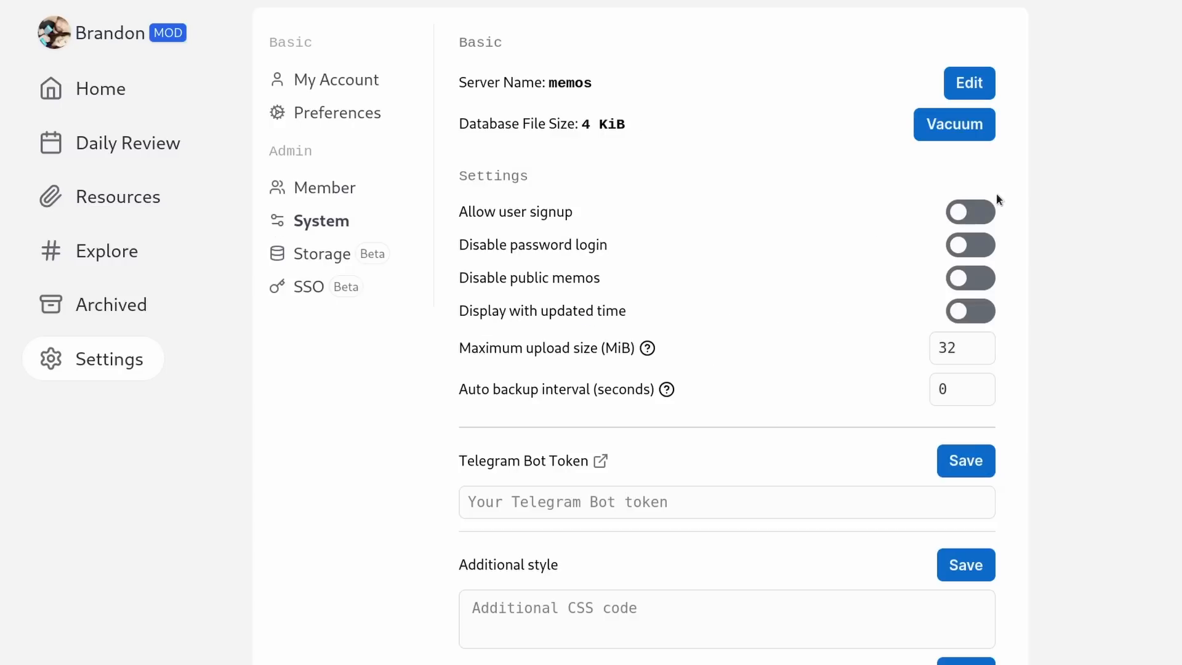
{"action": "mouse_move", "coordinate": [609, 347]}
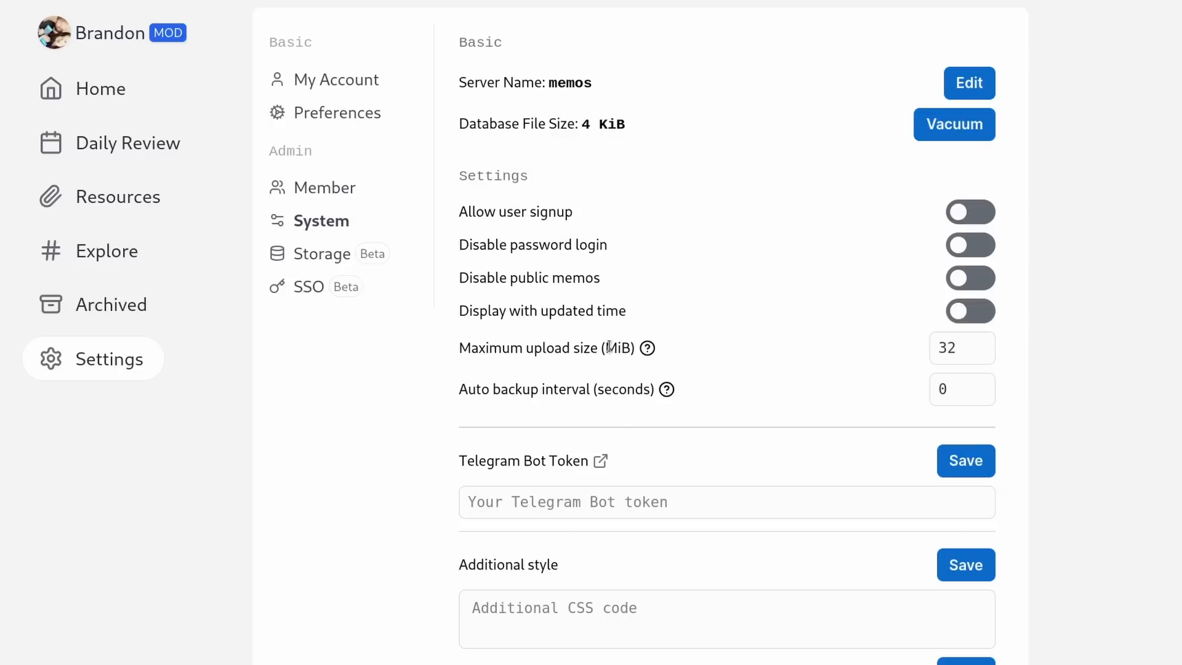
{"action": "mouse_move", "coordinate": [592, 161]}
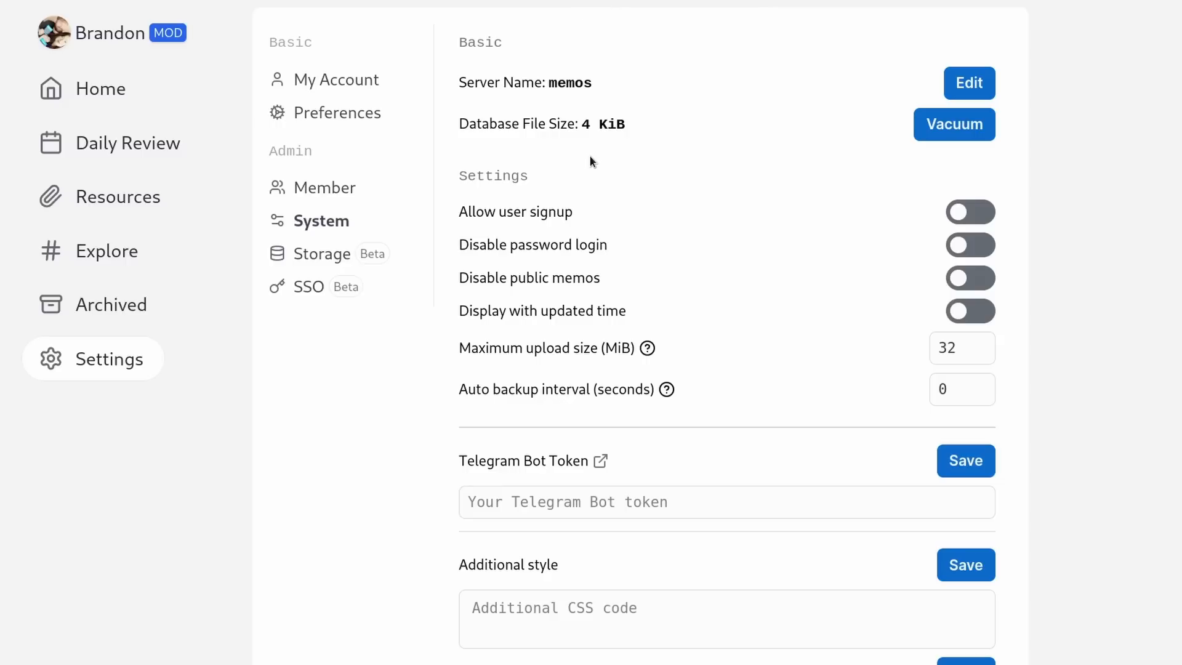
{"action": "left_click", "coordinate": [322, 253]}
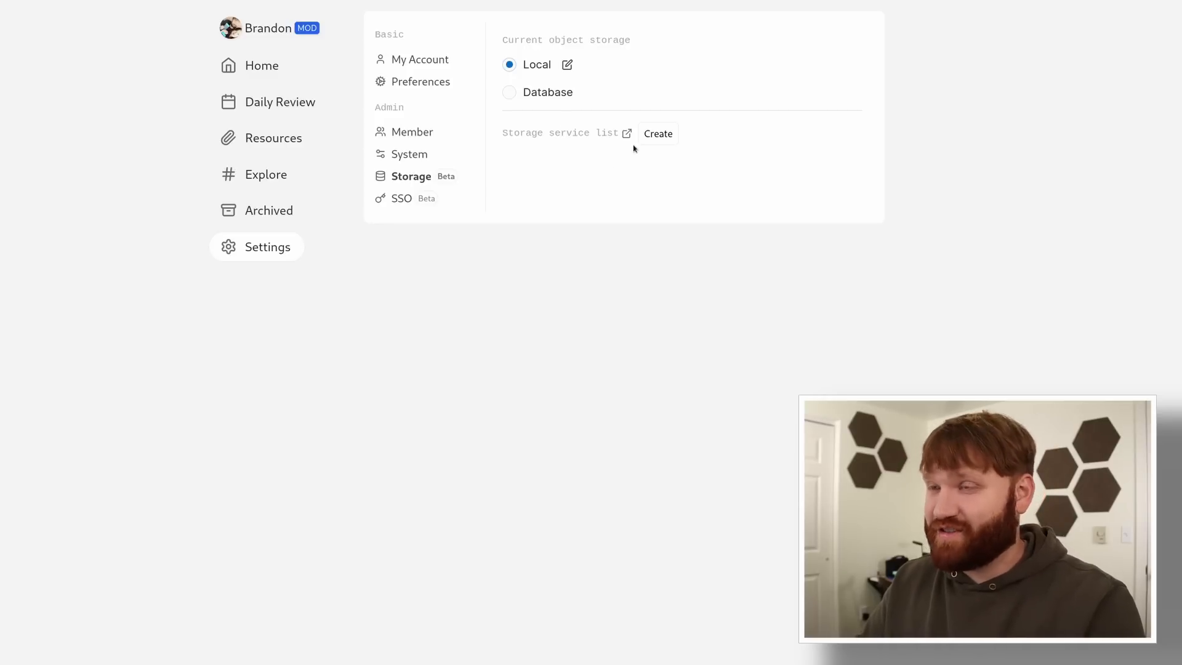
{"action": "mouse_move", "coordinate": [655, 108]}
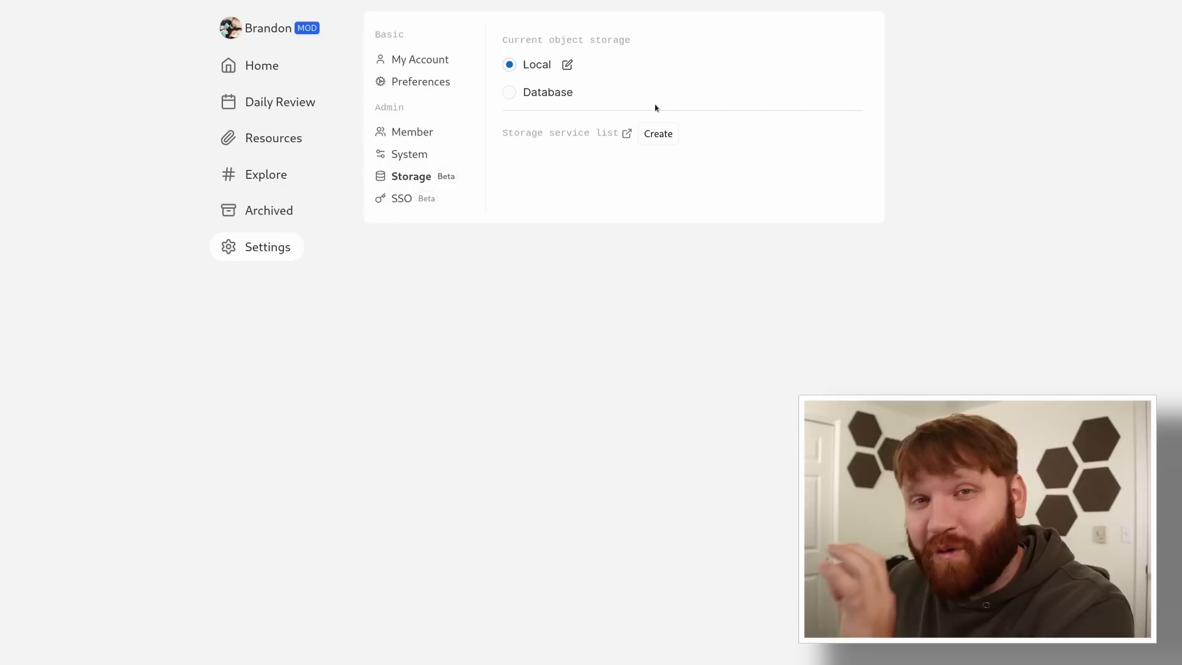
{"action": "mouse_move", "coordinate": [456, 204]}
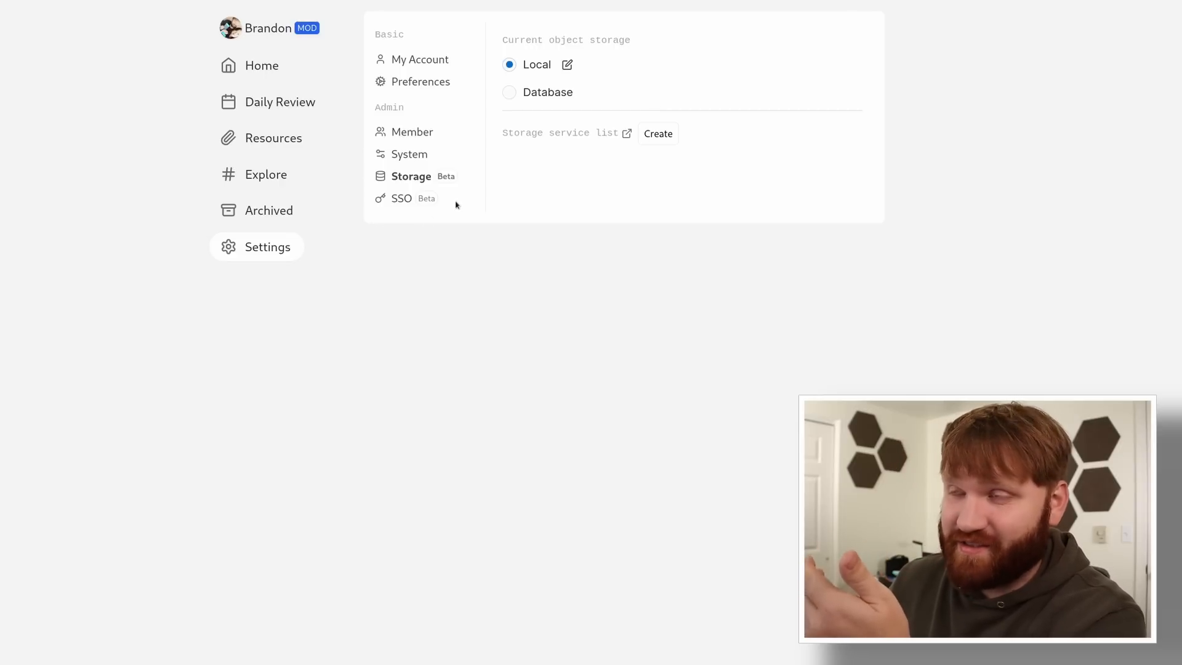
{"action": "left_click", "coordinate": [509, 92]}
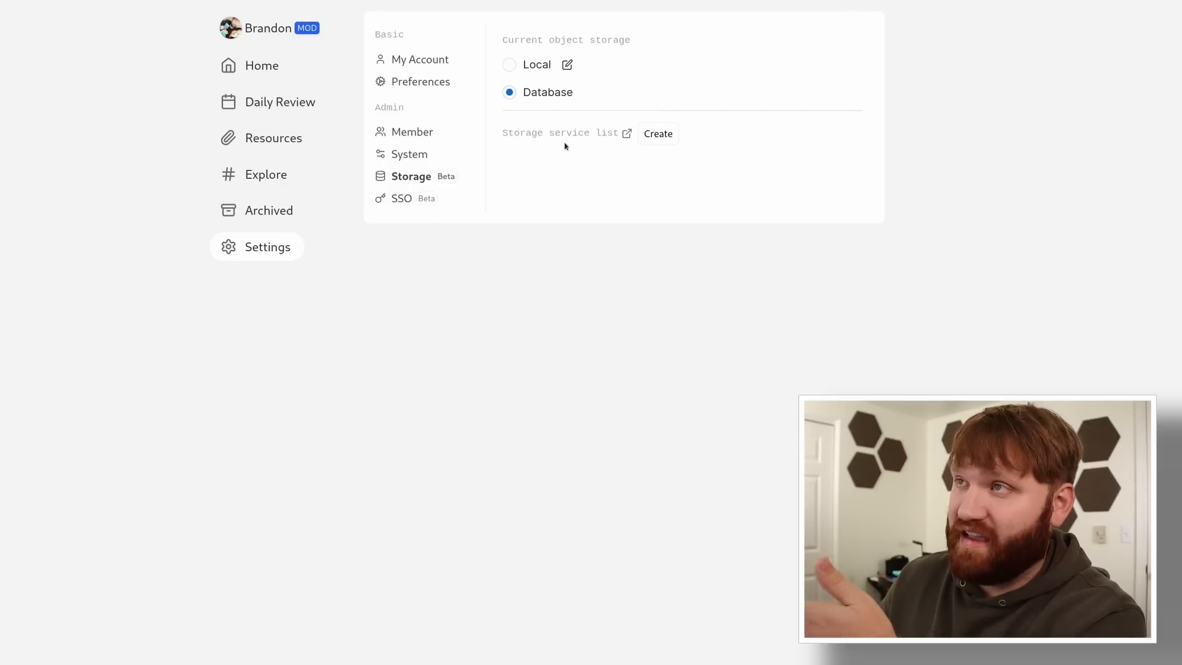
{"action": "left_click", "coordinate": [509, 64]}
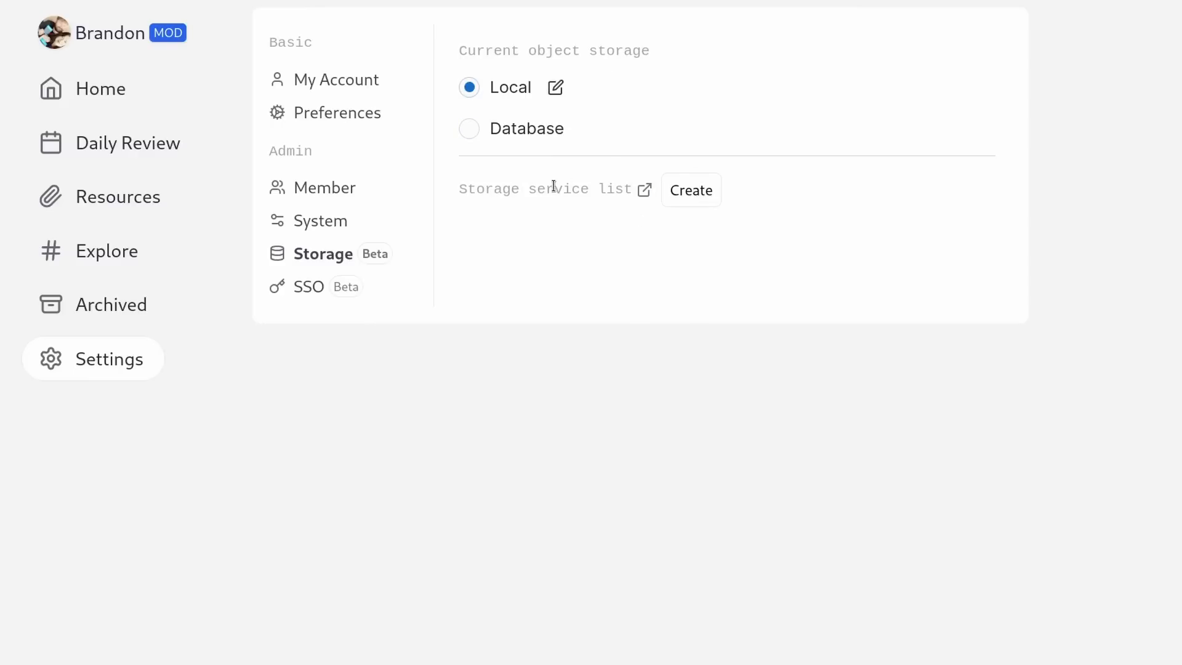
{"action": "mouse_move", "coordinate": [644, 189]}
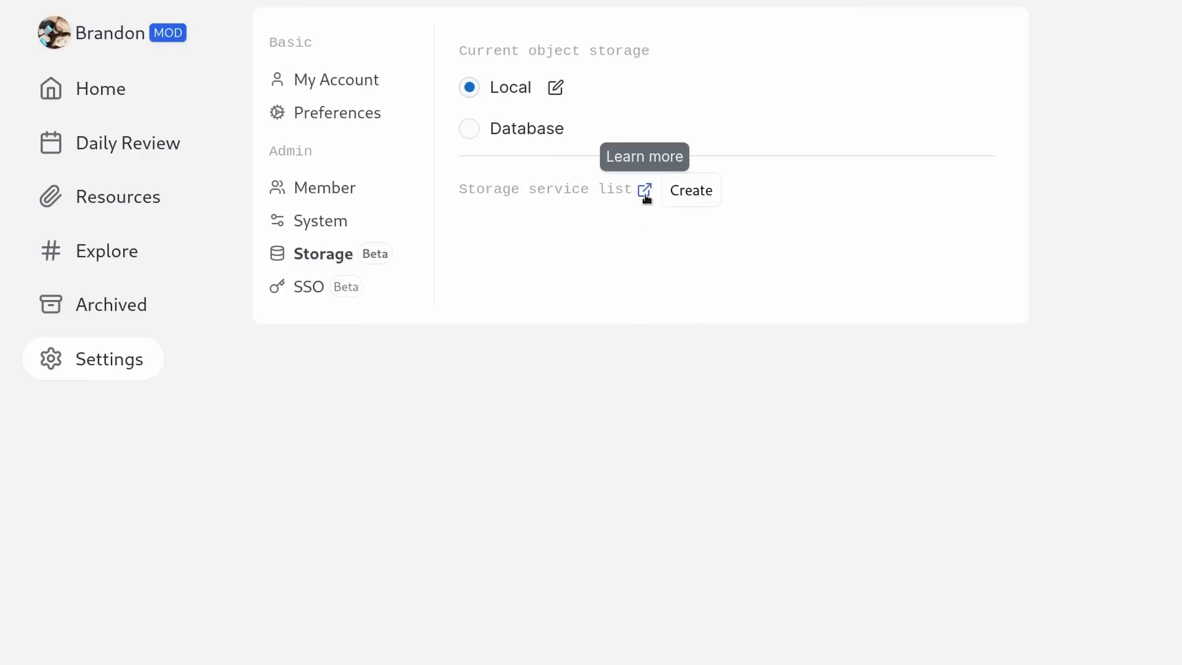
{"action": "left_click", "coordinate": [644, 189]}
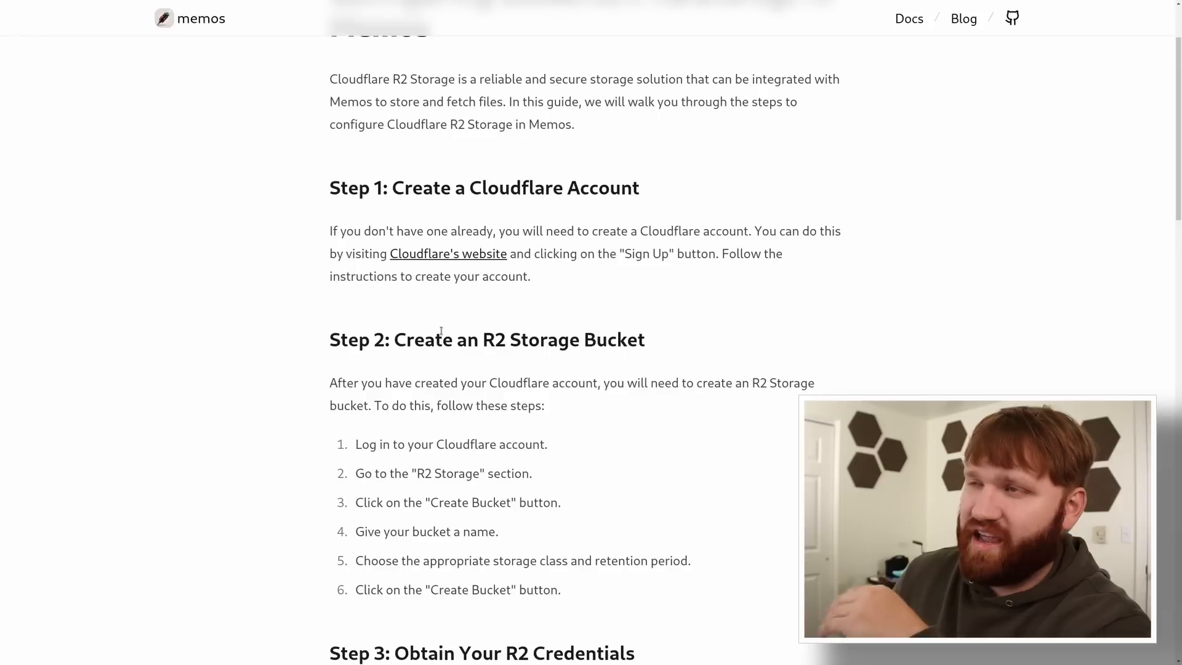
{"action": "scroll", "scroll_direction": "down", "scroll_amount": 3}
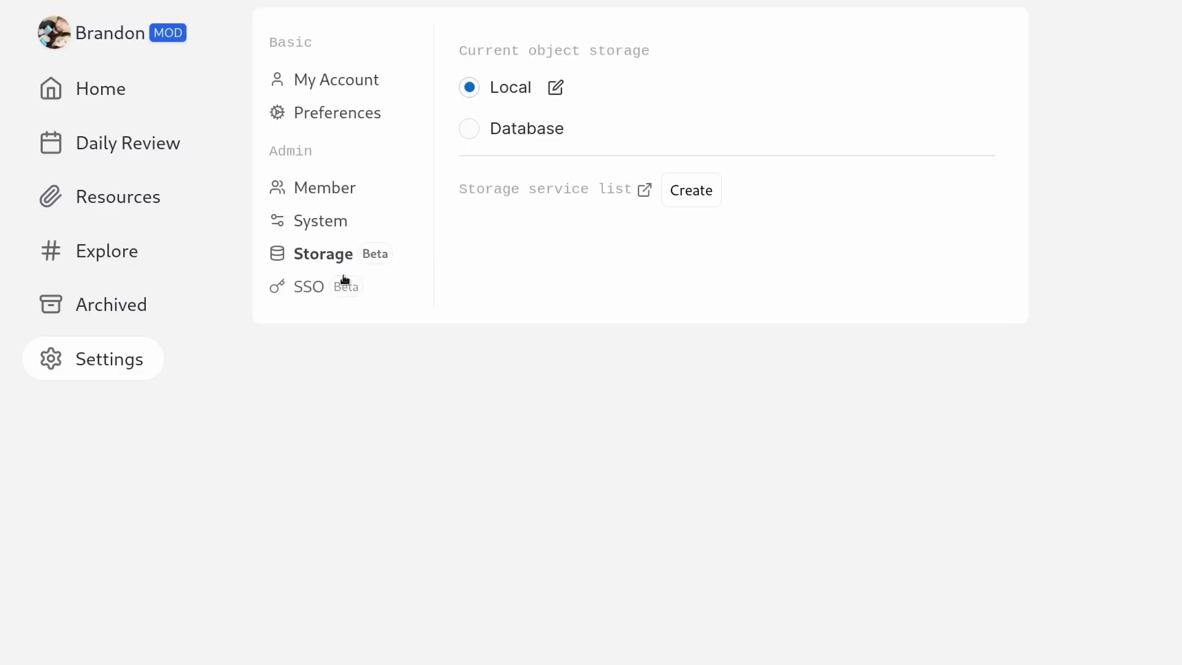
Step: View the SSO settings' GitHub OAuth2 creation form and close it unsaved, returning to the home feed
{"action": "left_click", "coordinate": [307, 287]}
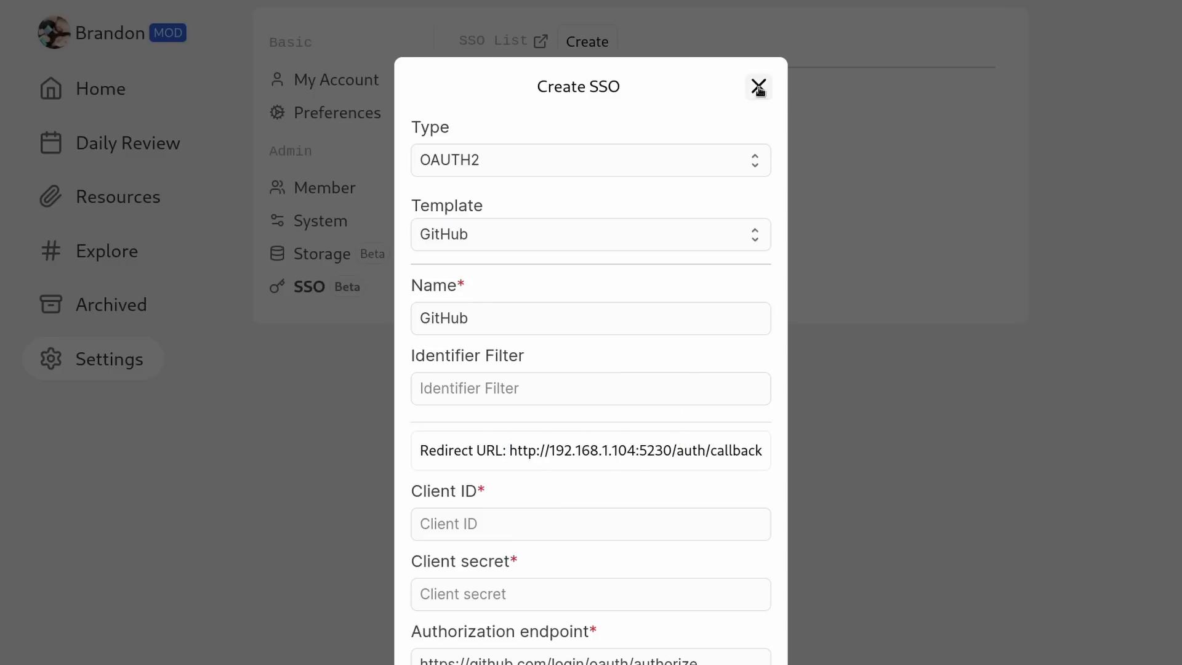
{"action": "left_click", "coordinate": [760, 87]}
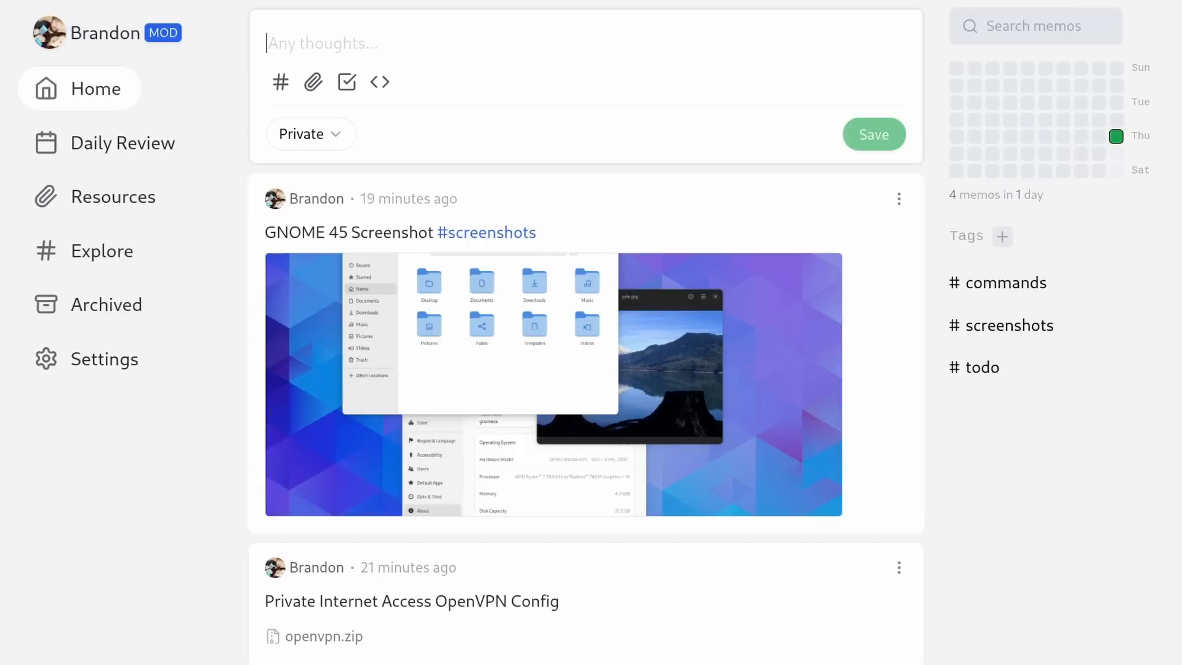